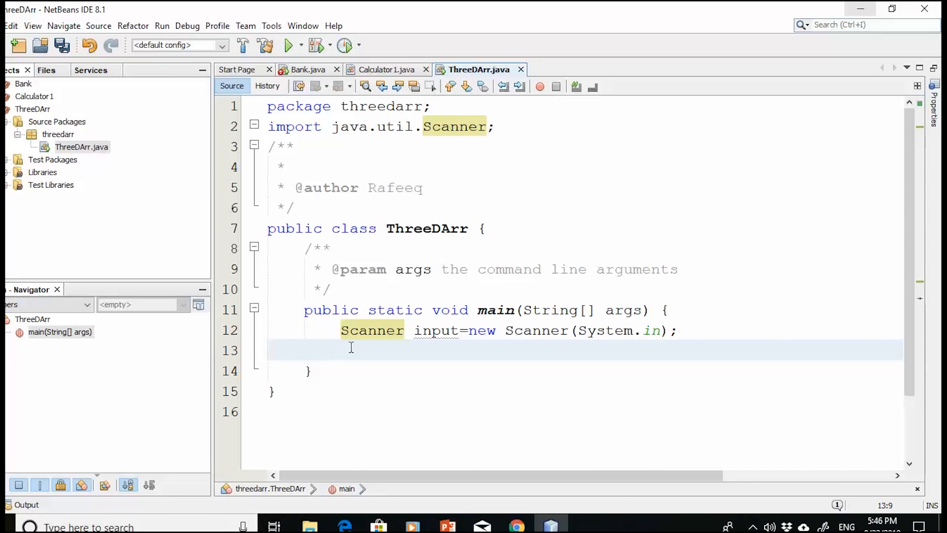
Declare int std[][][] in main with the comment //2 std 2 exams, 2 parts
{"action": "double_click", "coordinate": [435, 330]}
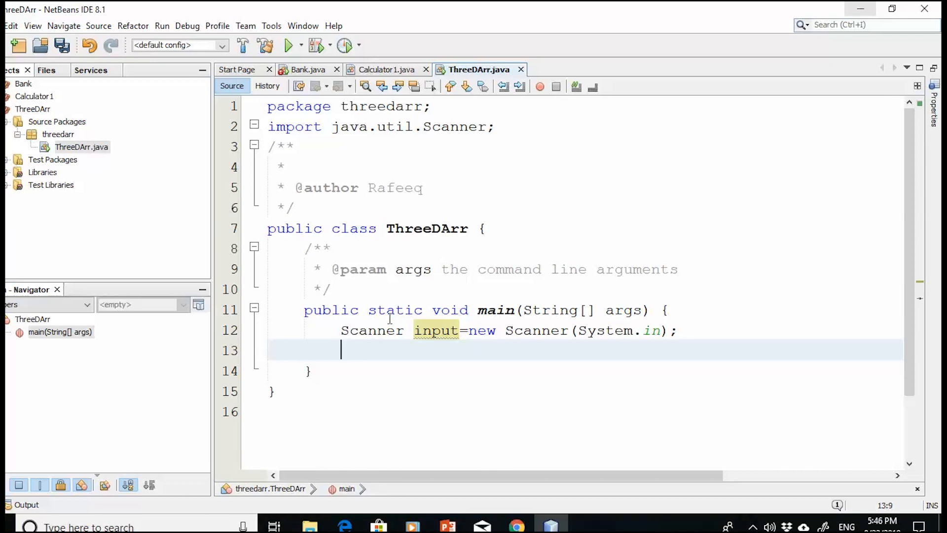
{"action": "type", "text": "int"}
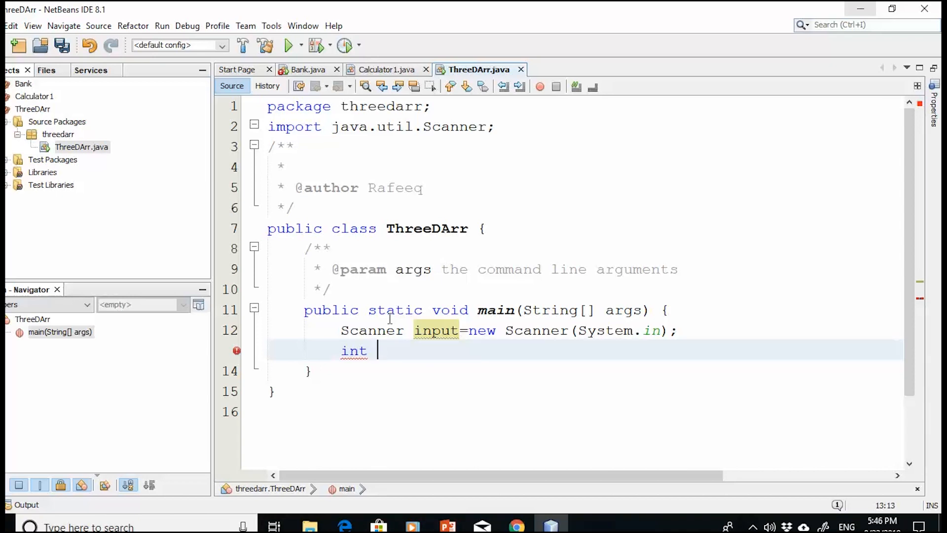
{"action": "type", "text": "std"}
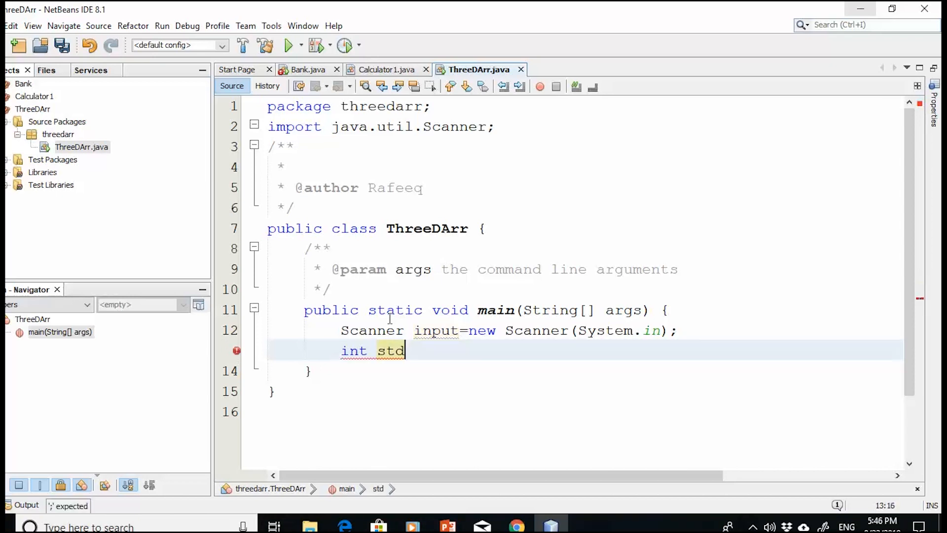
{"action": "type", "text": "[][][] //"}
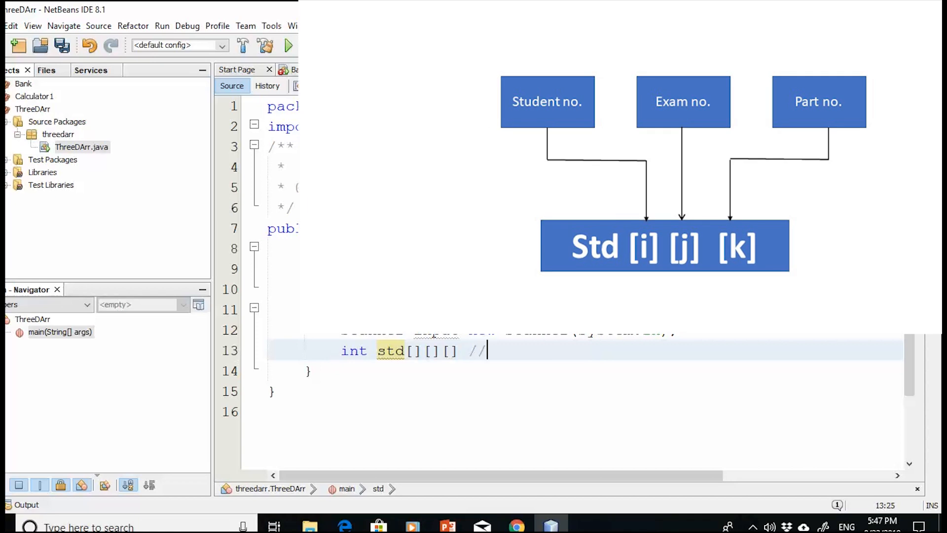
{"action": "type", "text": "2 std 2 exams"}
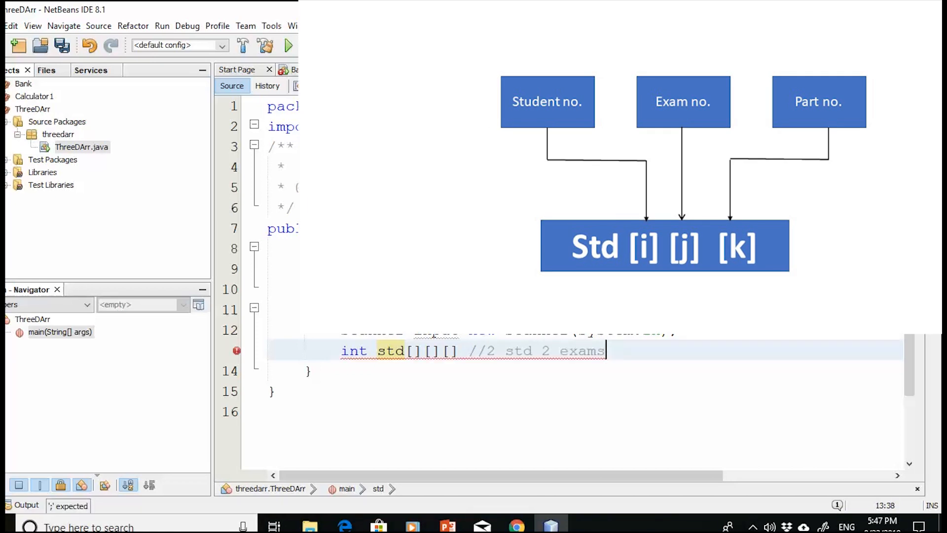
{"action": "type", "text": ","}
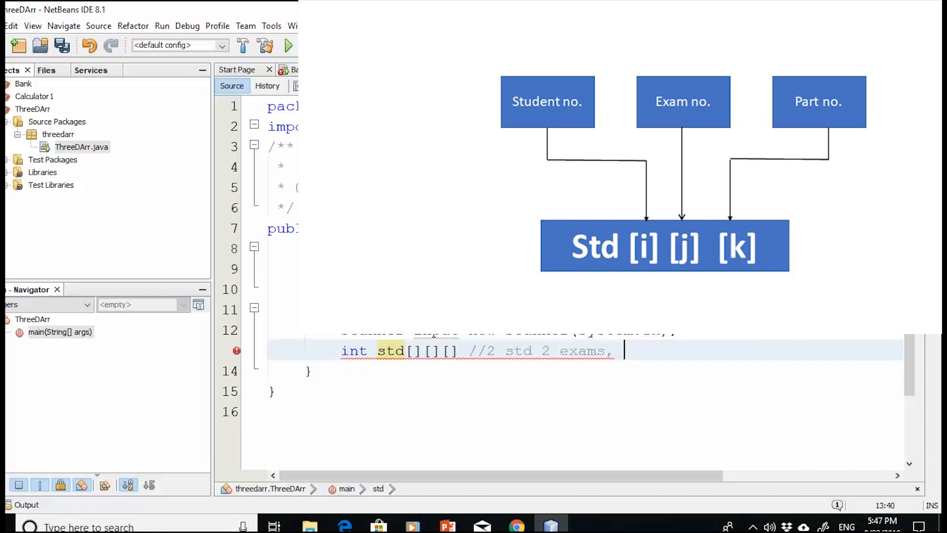
{"action": "type", "text": "2 parts"}
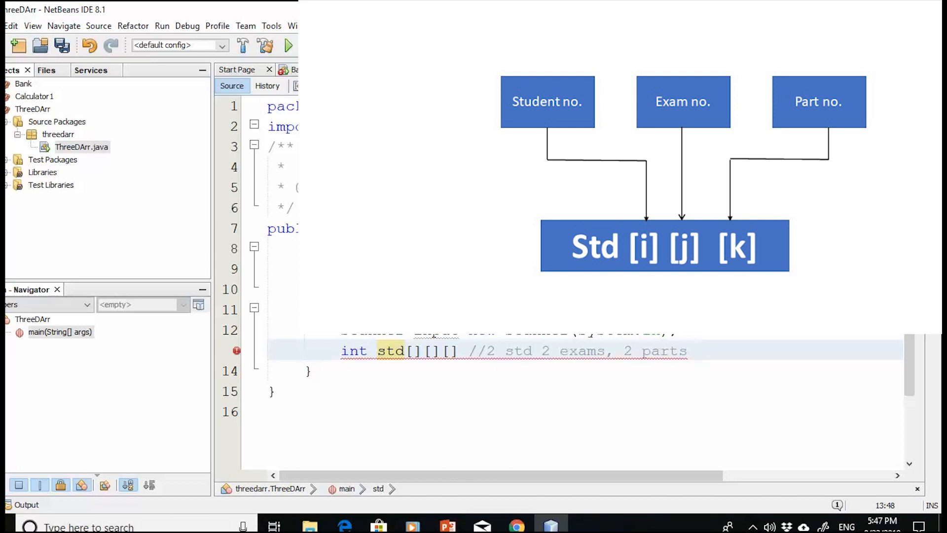
{"action": "left_click", "coordinate": [479, 69]}
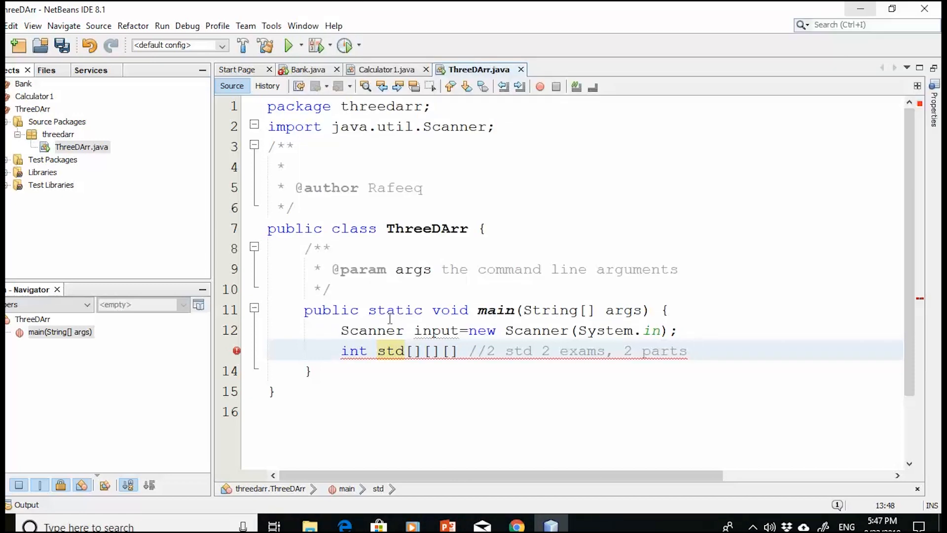
Initialize std as = new int[2][2][2]; after its brackets
{"action": "left_click", "coordinate": [697, 350]}
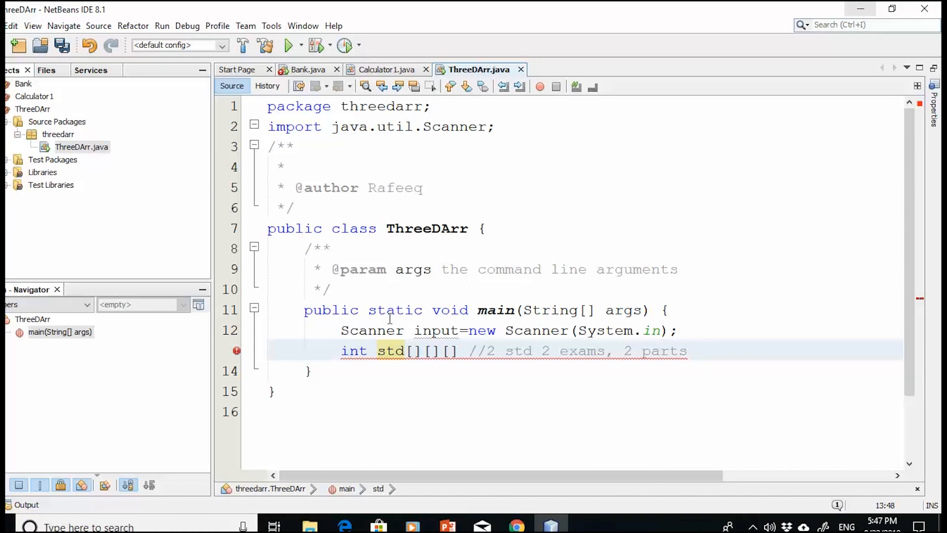
{"action": "left_click", "coordinate": [696, 351]}
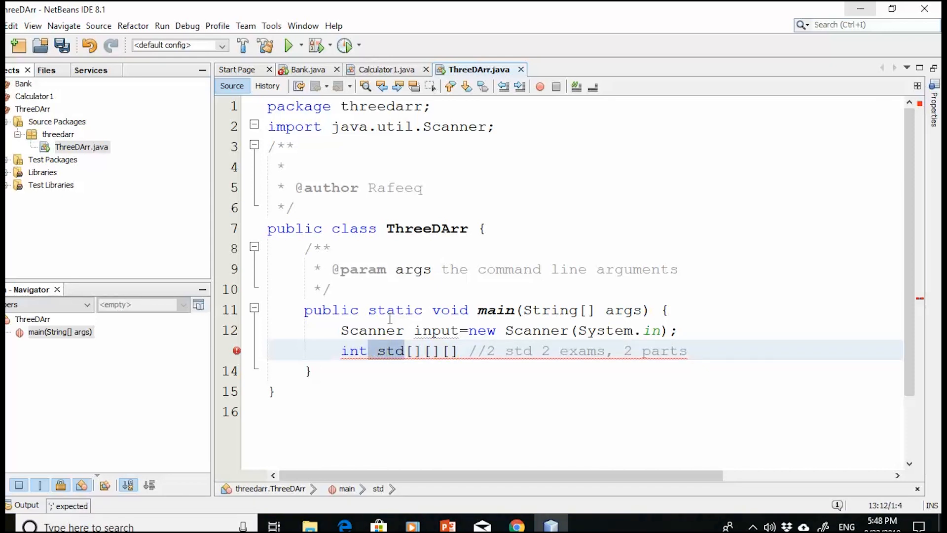
{"action": "left_click", "coordinate": [396, 350]}
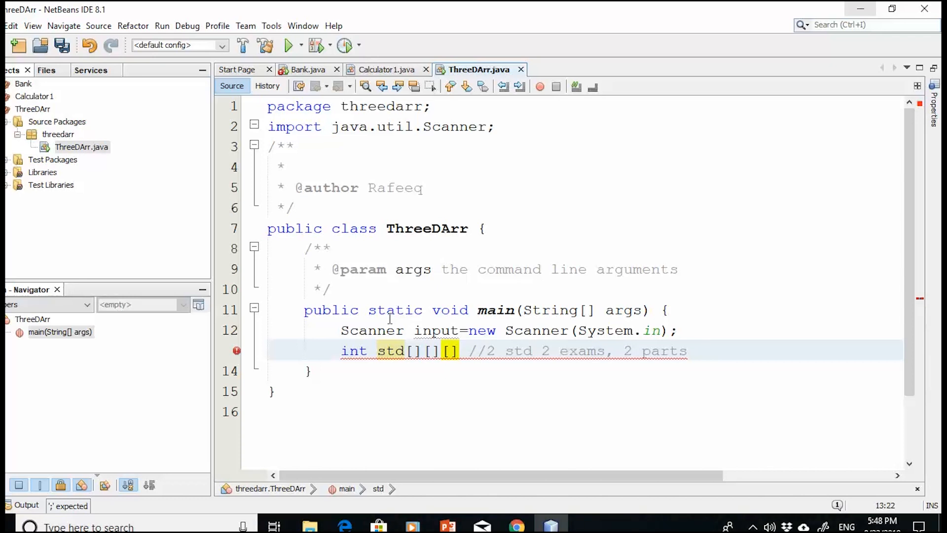
{"action": "type", "text": "="}
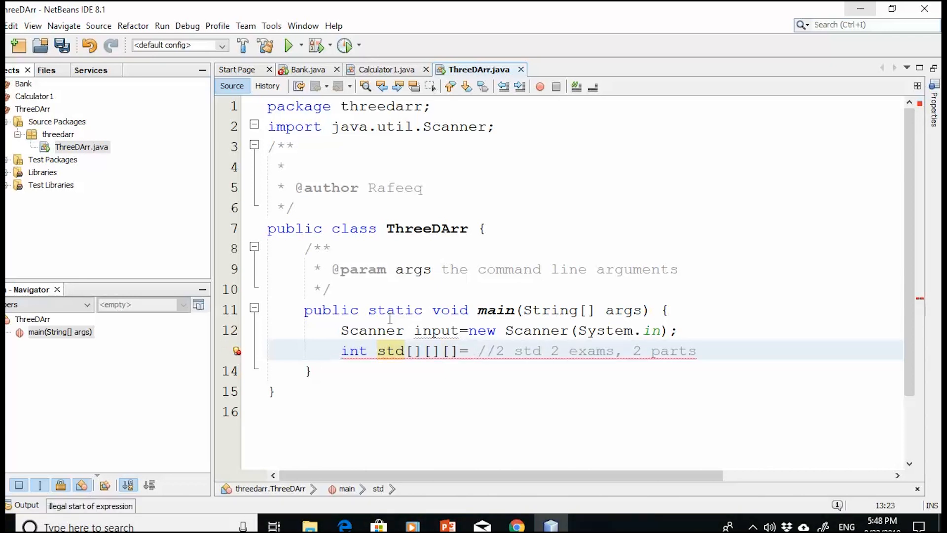
{"action": "type", "text": "new"}
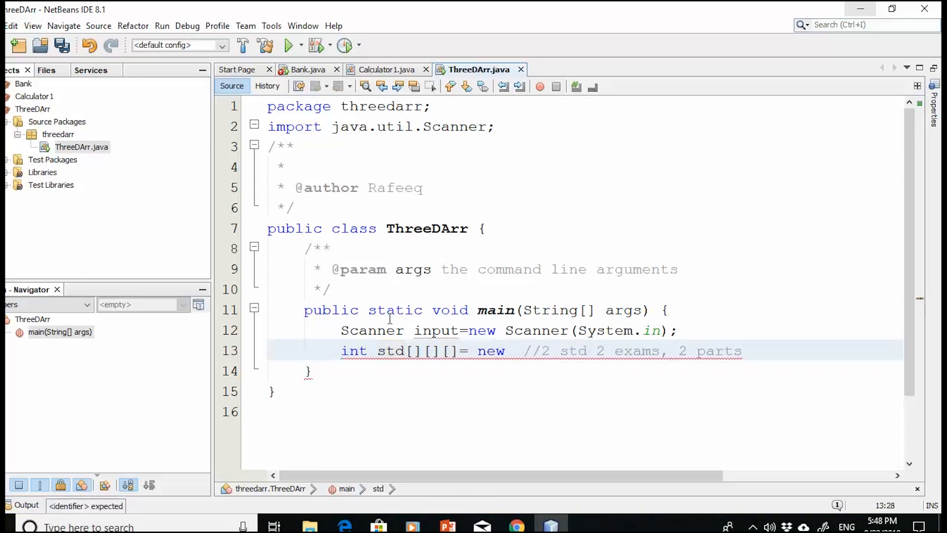
{"action": "type", "text": "int"}
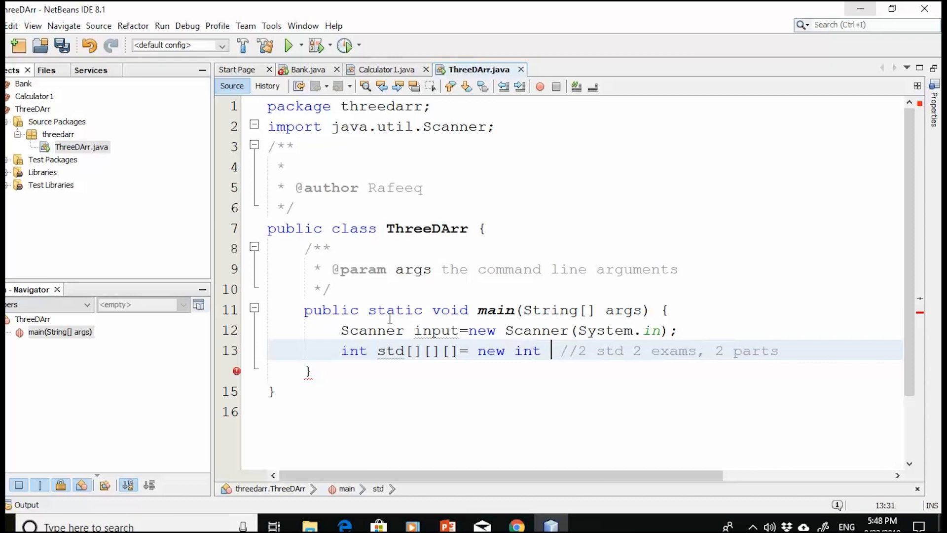
{"action": "type", "text": "[]"}
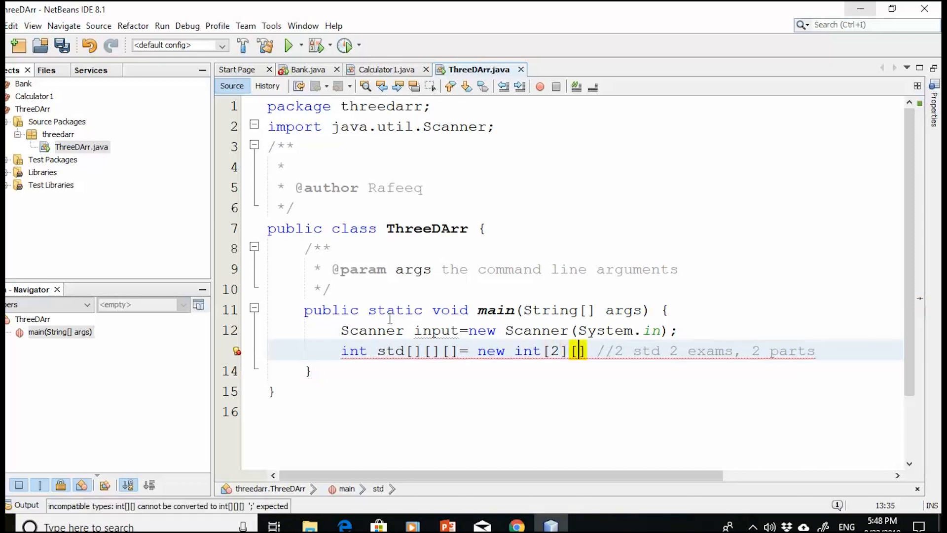
{"action": "type", "text": "[2][2];"}
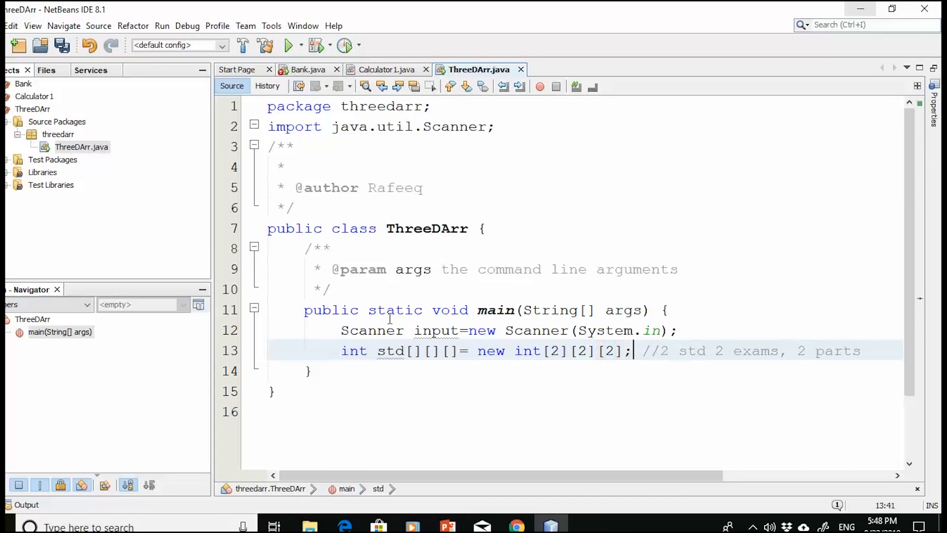
Review the first dimension size and move to the end of the declaration line
{"action": "double_click", "coordinate": [552, 352]}
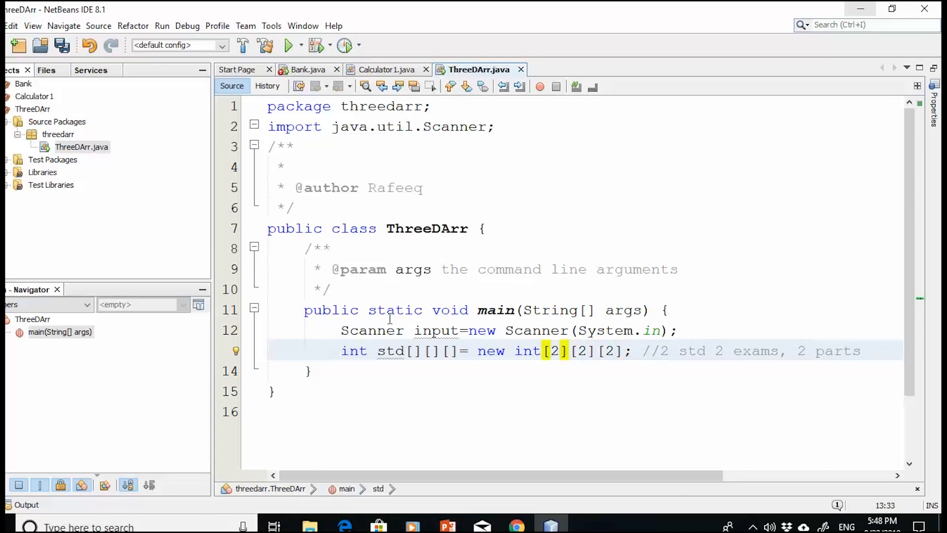
{"action": "left_click", "coordinate": [582, 351]}
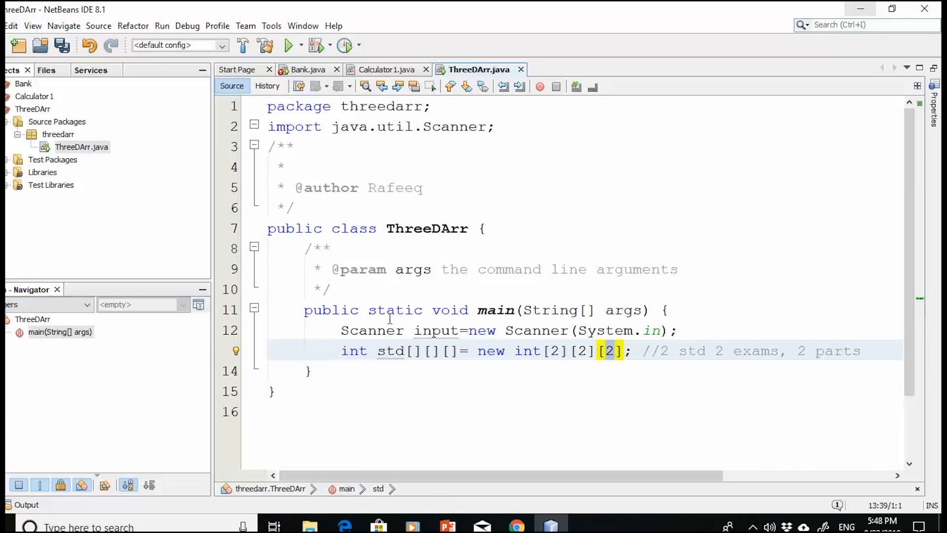
{"action": "left_click", "coordinate": [869, 350]}
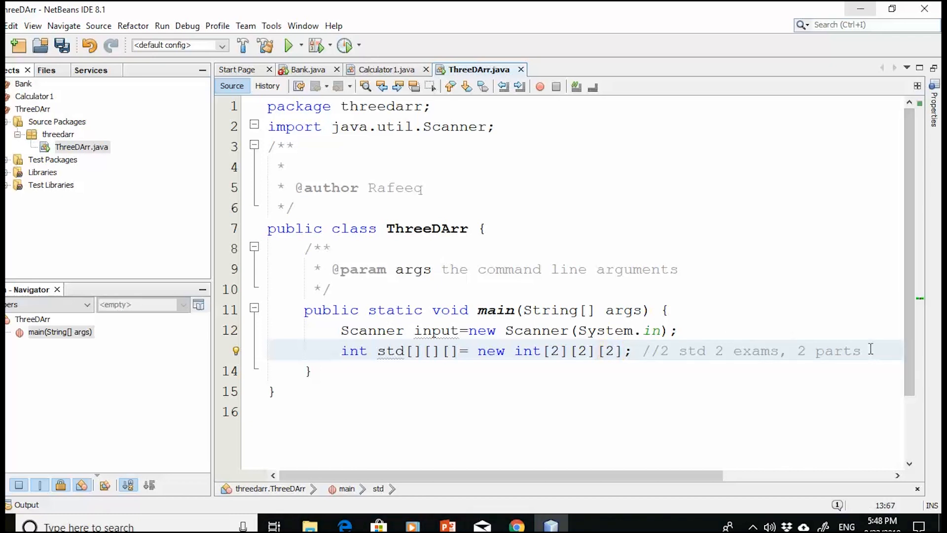
Add an outer for loop over i bounded by std.length below the declaration
{"action": "key", "text": "enter"}
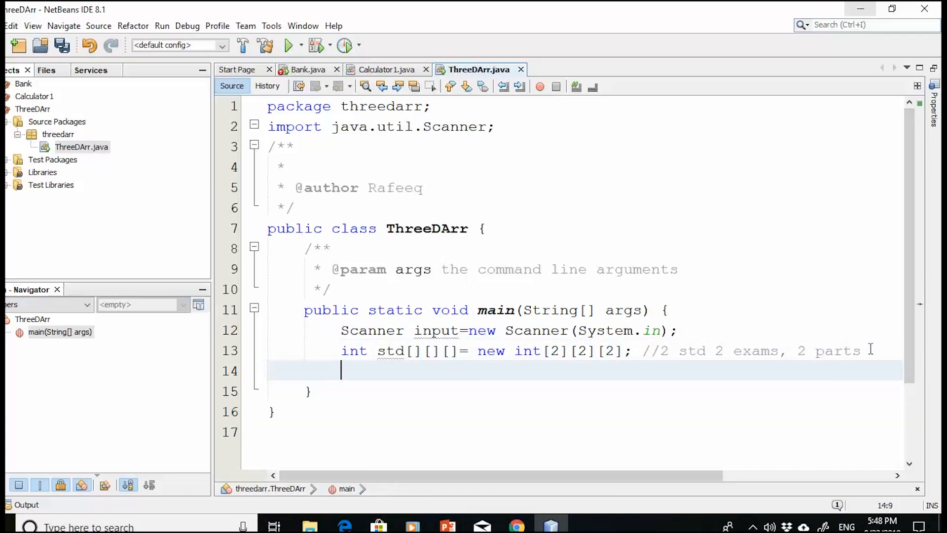
{"action": "type", "text": "f"}
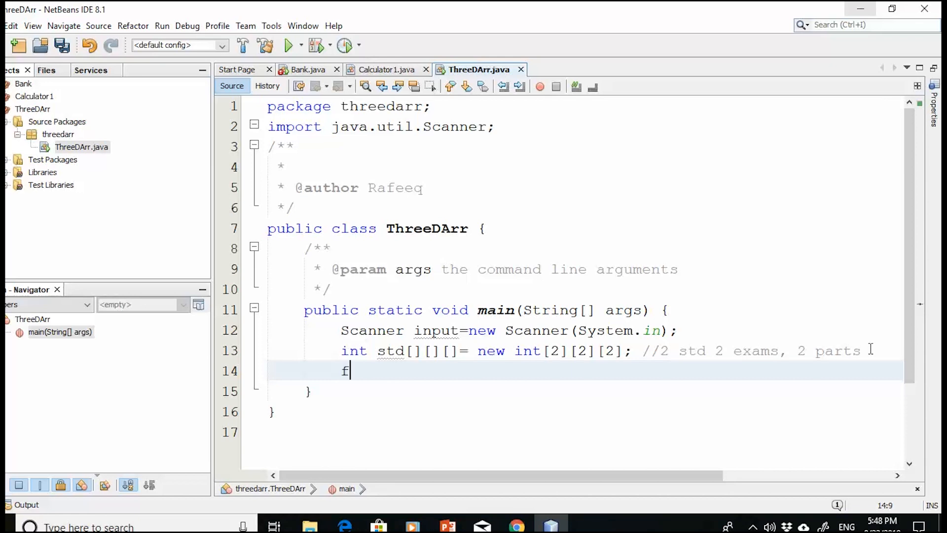
{"action": "type", "text": "for (int i = 0; i < 10; i++) {"}
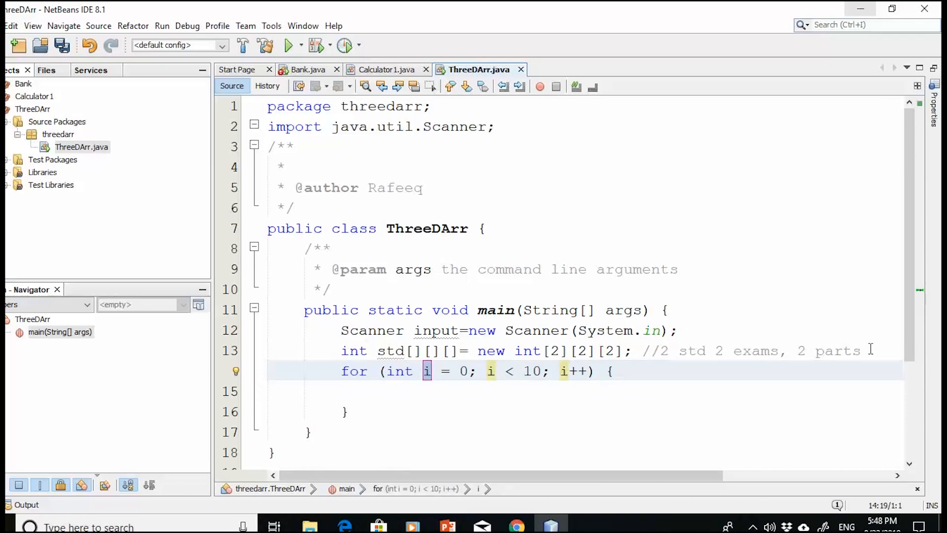
{"action": "double_click", "coordinate": [531, 371]}
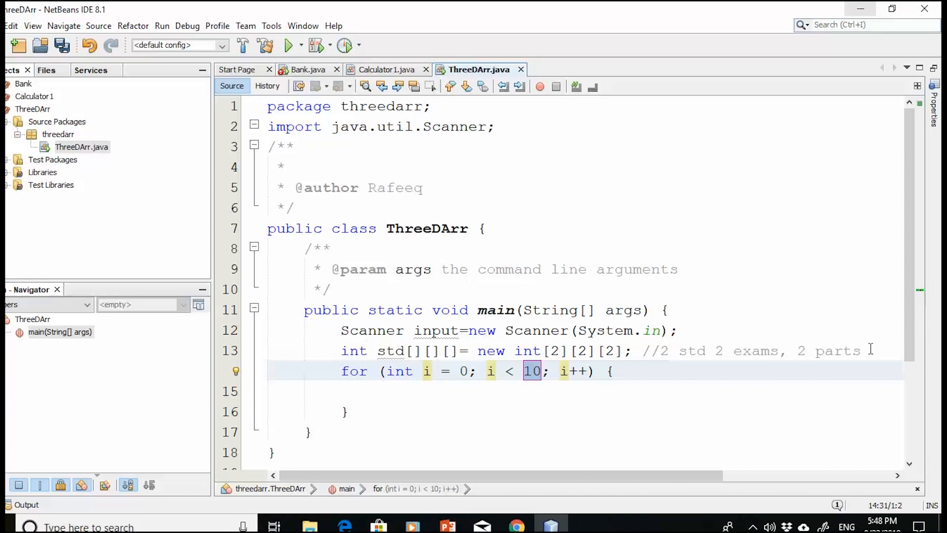
{"action": "type", "text": "std"}
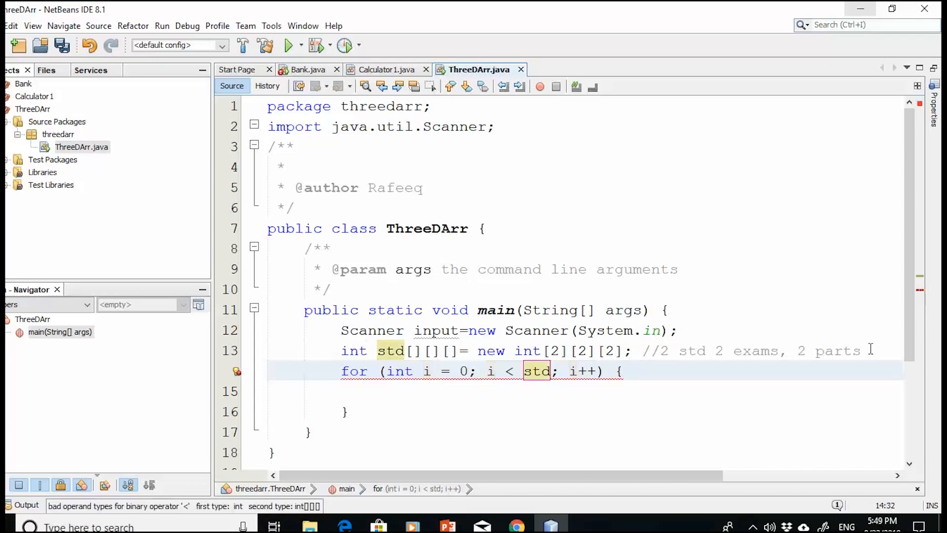
{"action": "type", "text": ".length"}
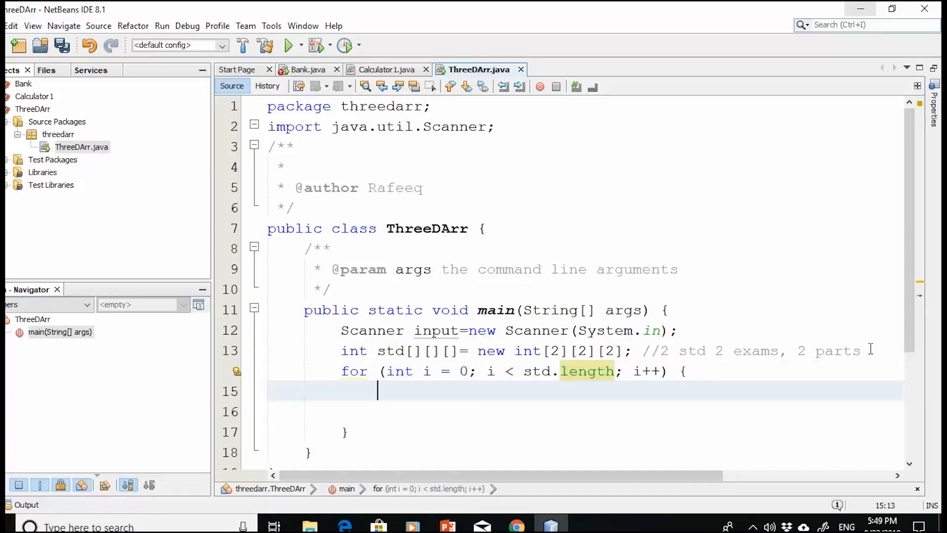
Nest an inner for loop over j bounded by std[i].length
{"action": "type", "text": "for"}
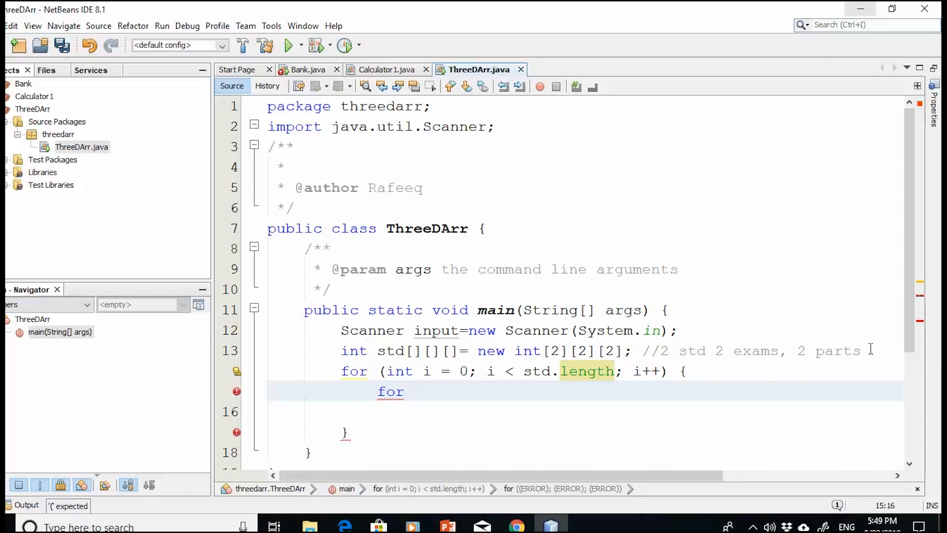
{"action": "type", "text": "(int j = 0; j < 10; j++) {"}
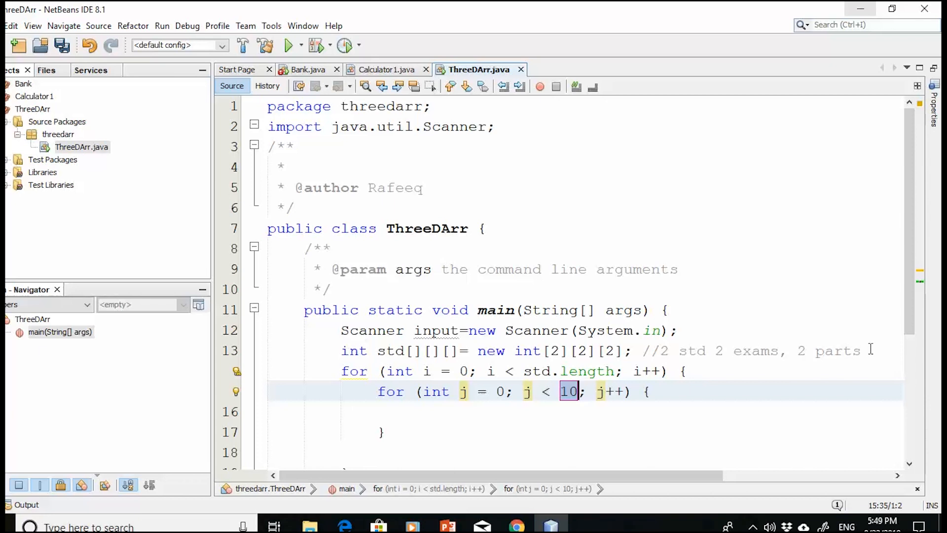
{"action": "type", "text": "st"}
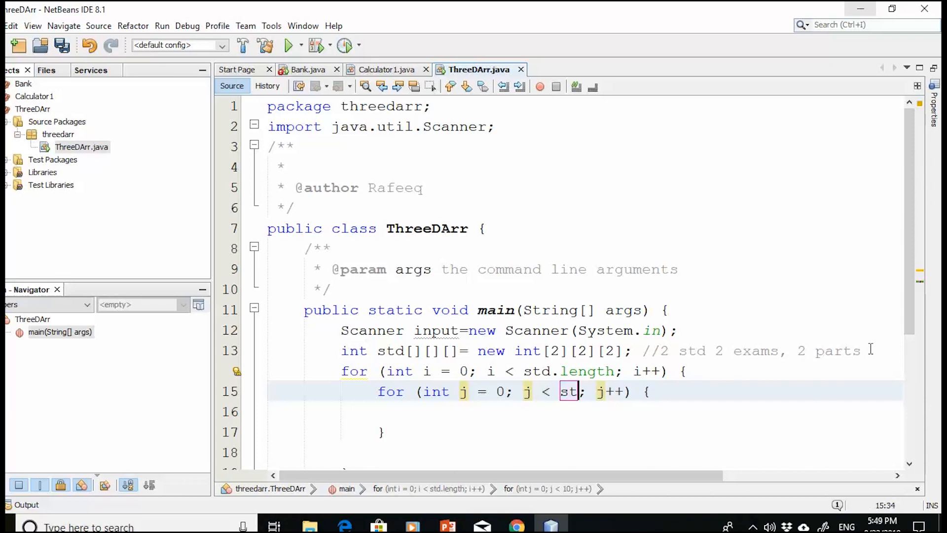
{"action": "type", "text": "d[]"}
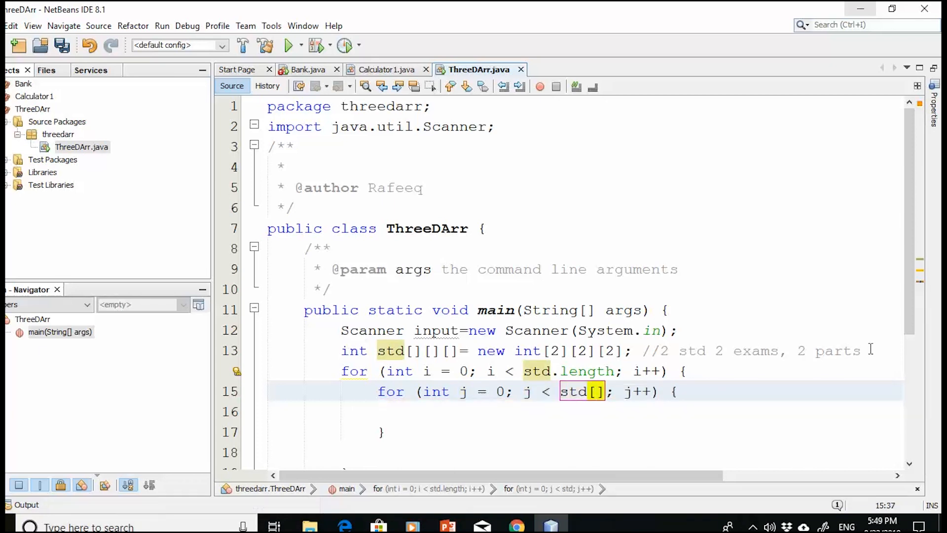
{"action": "type", "text": "[i]."}
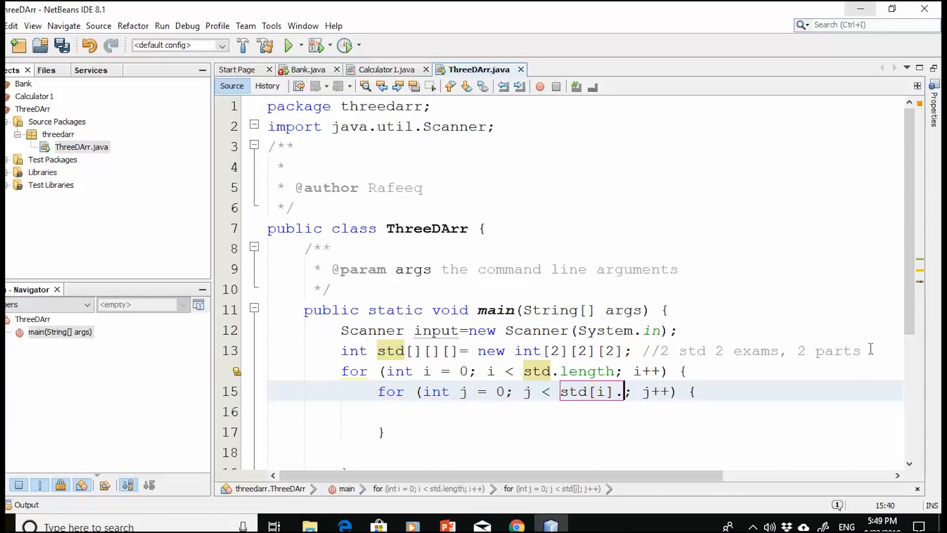
{"action": "type", "text": "length"}
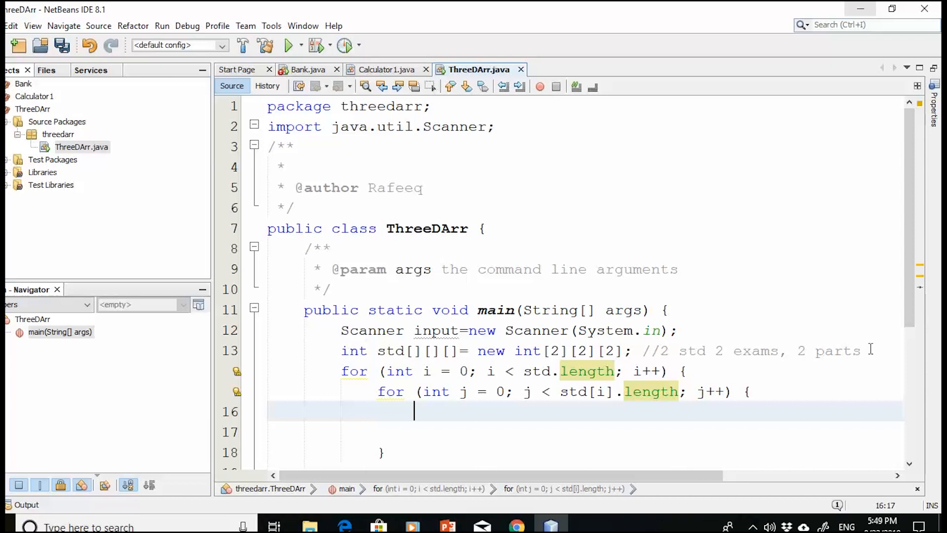
Add a println prompt asking to enter Exam (i+1) Part1
{"action": "type", "text": "sout"}
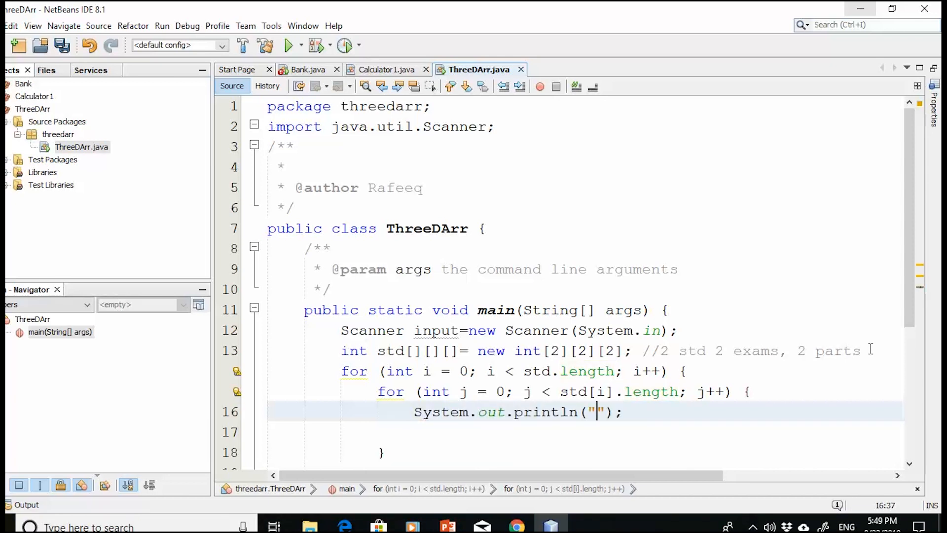
{"action": "type", "text": "Please ent"}
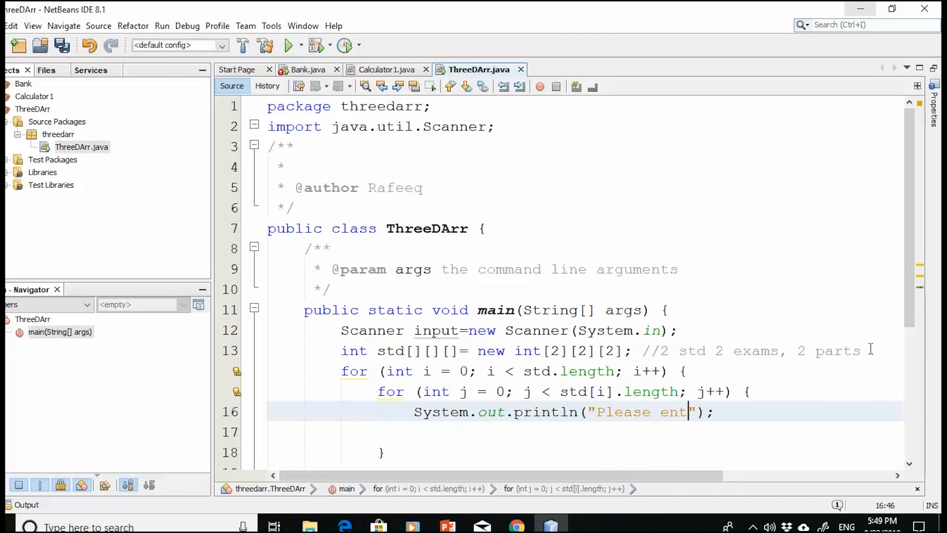
{"action": "type", "text": "er Examp Part1 for the student:+"}
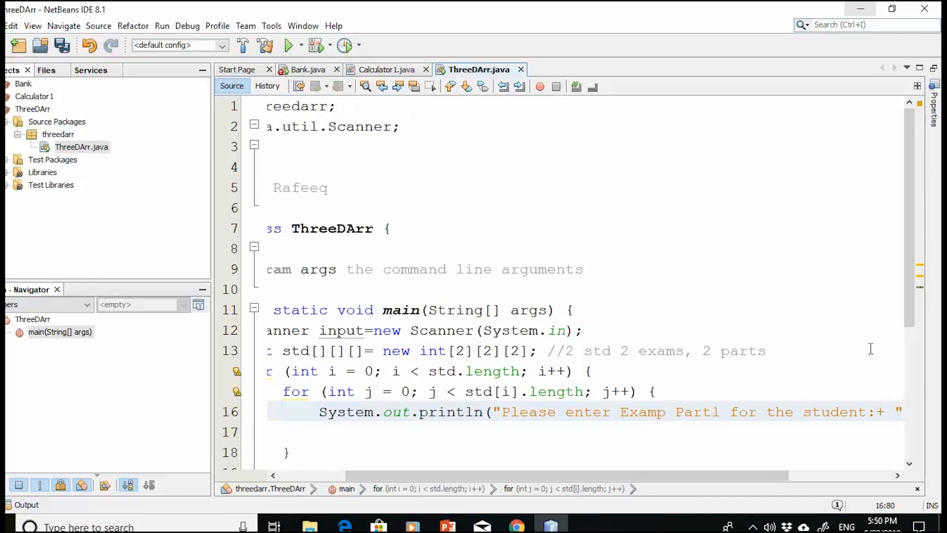
{"action": "type", "text": "(i+1)+ \" Exam"}
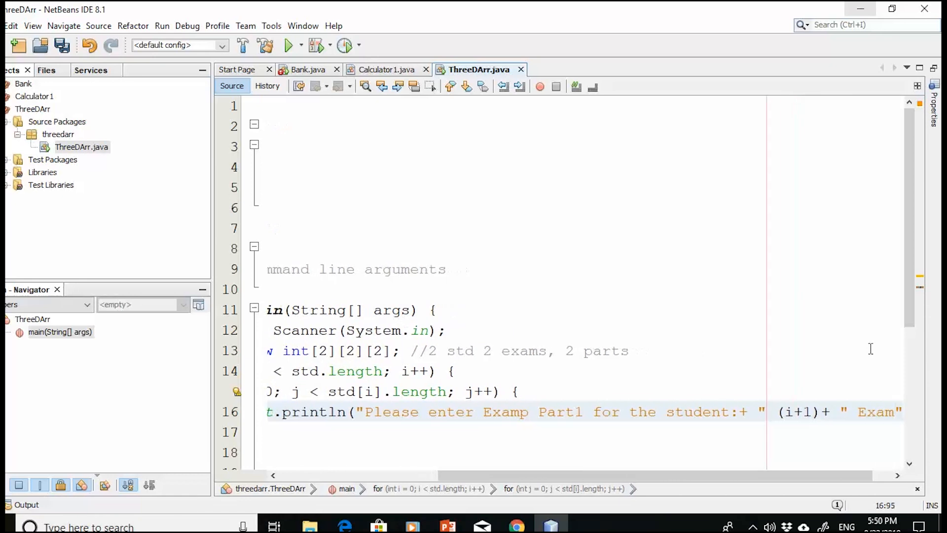
{"action": "scroll", "scroll_direction": "right", "scroll_amount": 3}
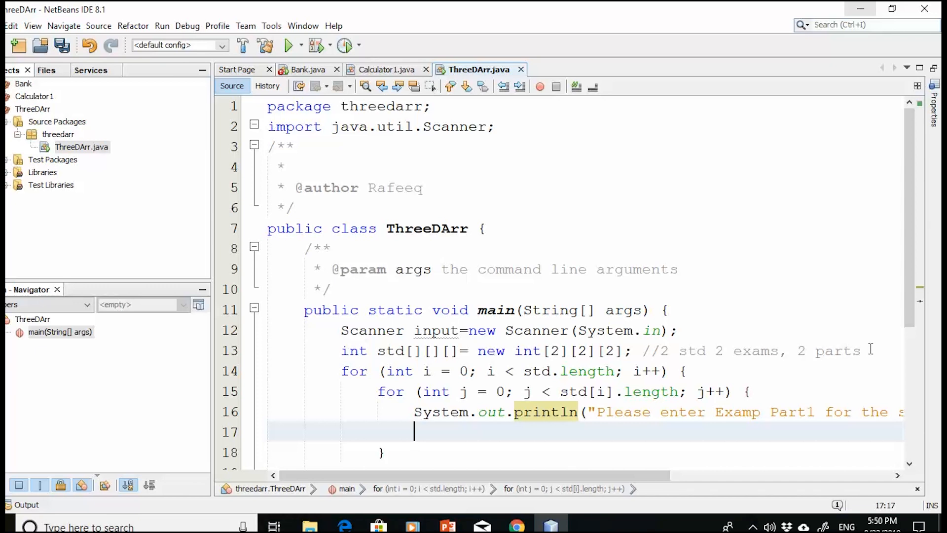
Read the Part1 grade with std[i][j][0]=input.nextInt();
{"action": "type", "text": "std"}
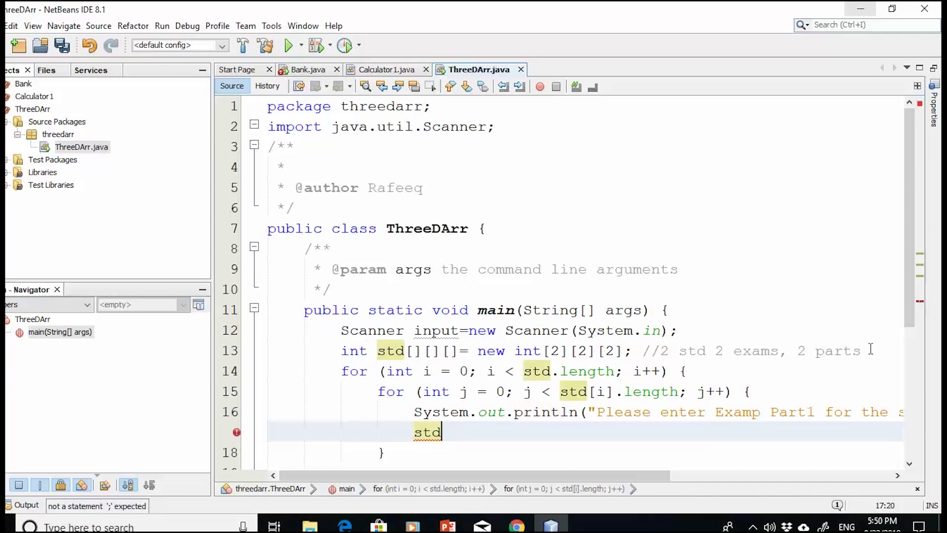
{"action": "type", "text": "[i][j]"}
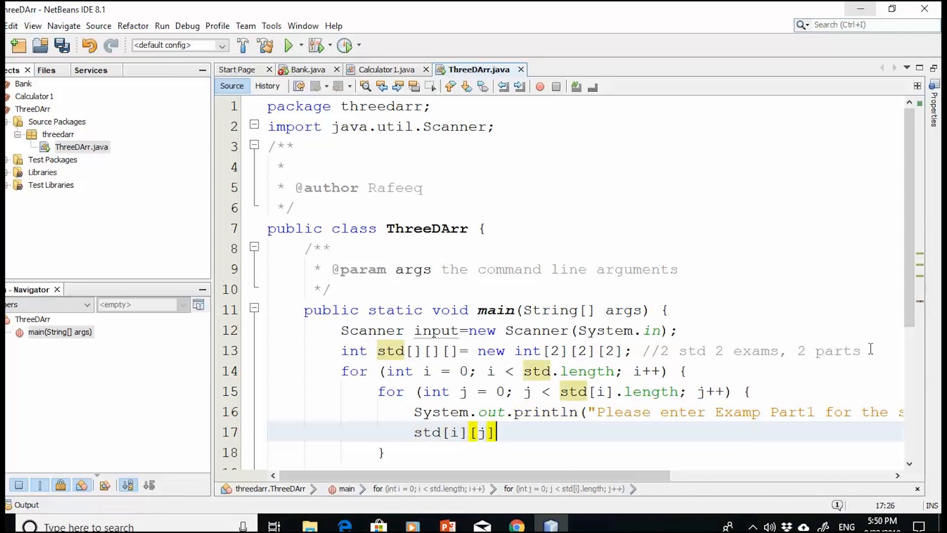
{"action": "type", "text": "[]"}
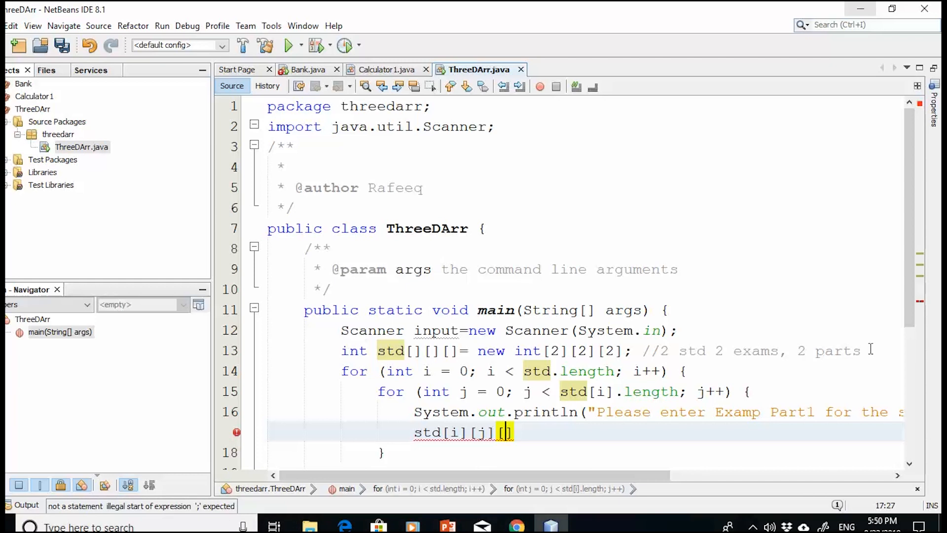
{"action": "type", "text": "0]="}
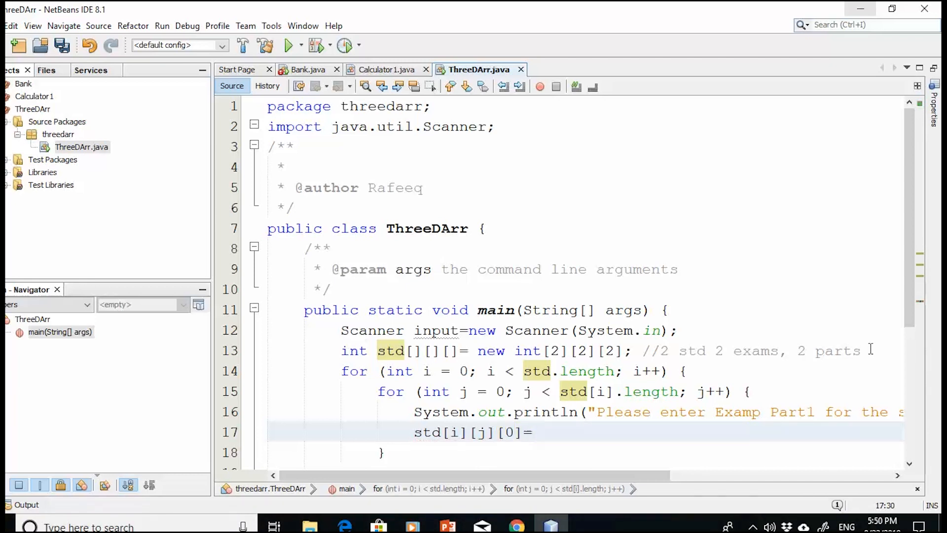
{"action": "left_click", "coordinate": [534, 431]}
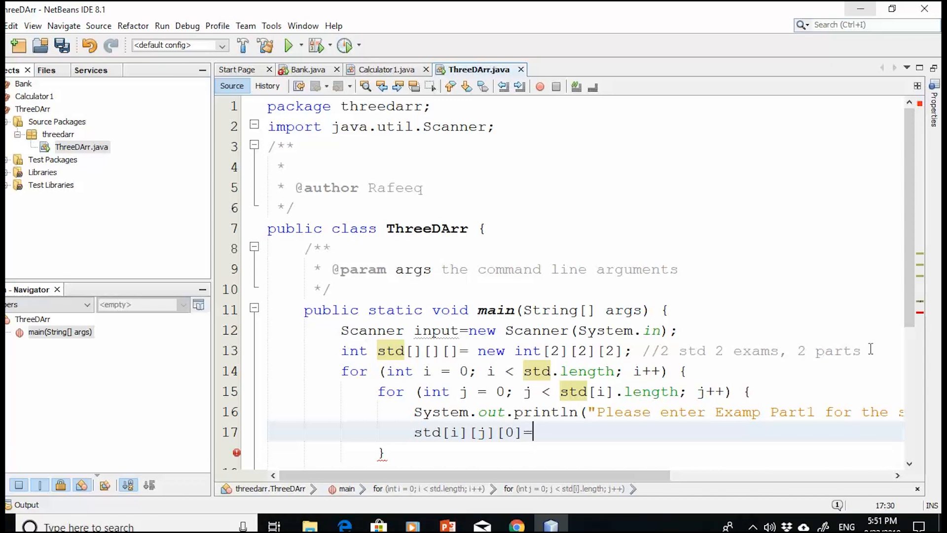
{"action": "type", "text": "input"}
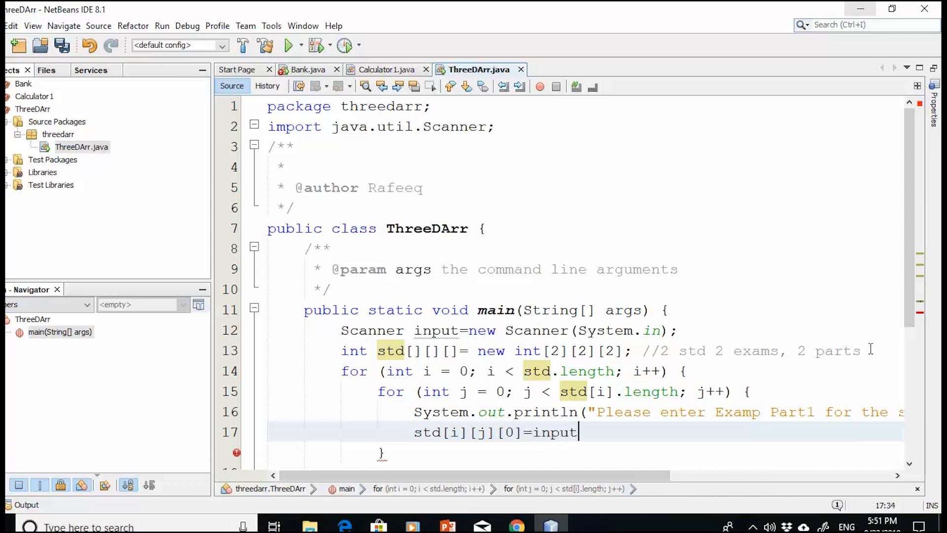
{"action": "type", "text": ".nextInt();"}
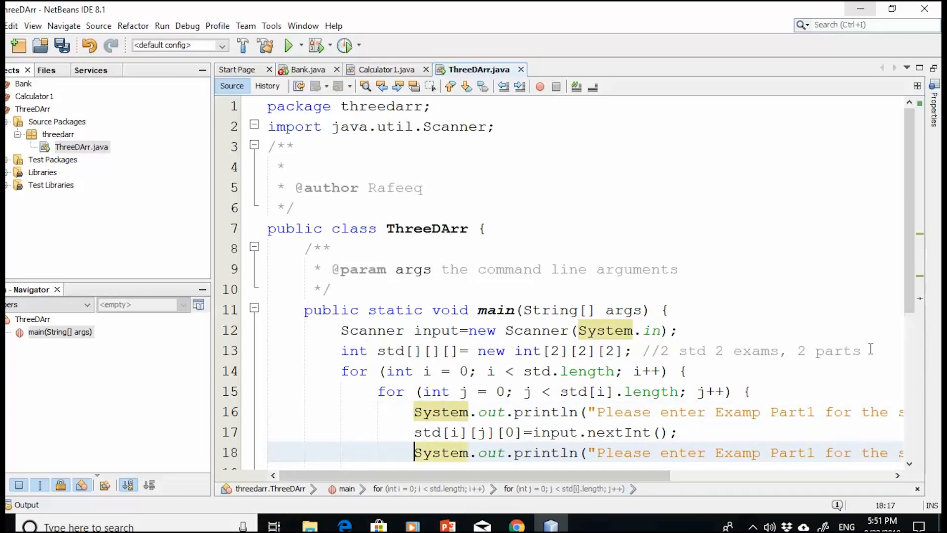
Adapt the copied lines for Part2 using index 1, then position for the print loops
{"action": "left_click", "coordinate": [806, 453]}
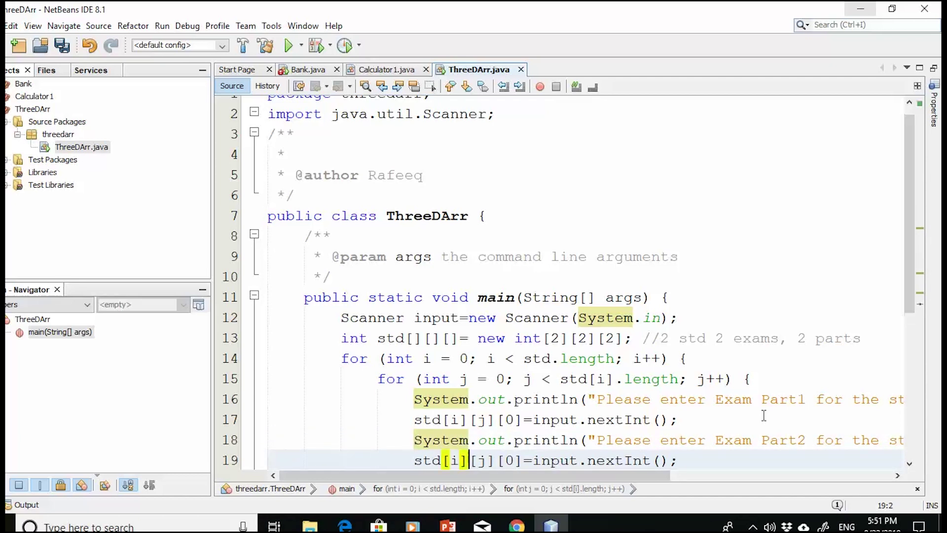
{"action": "type", "text": "1"}
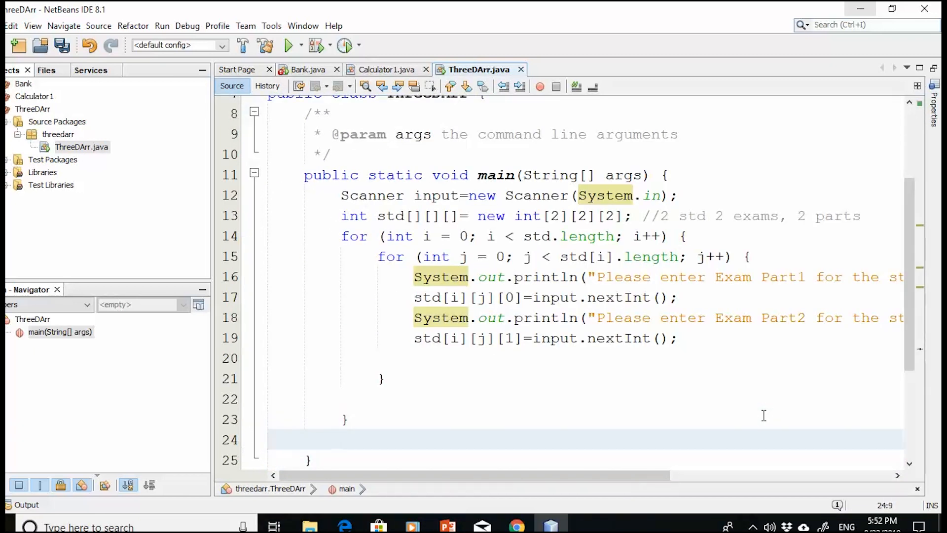
{"action": "left_click", "coordinate": [342, 440]}
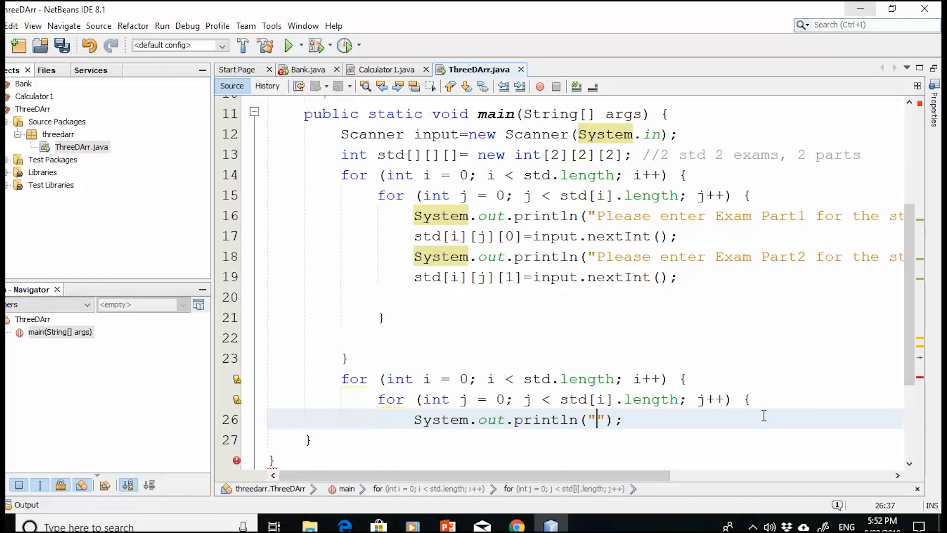
Add an inner k loop over std[i][j].length printing std[i][j][k], followed by a blank println
{"action": "type", "text": "std"}
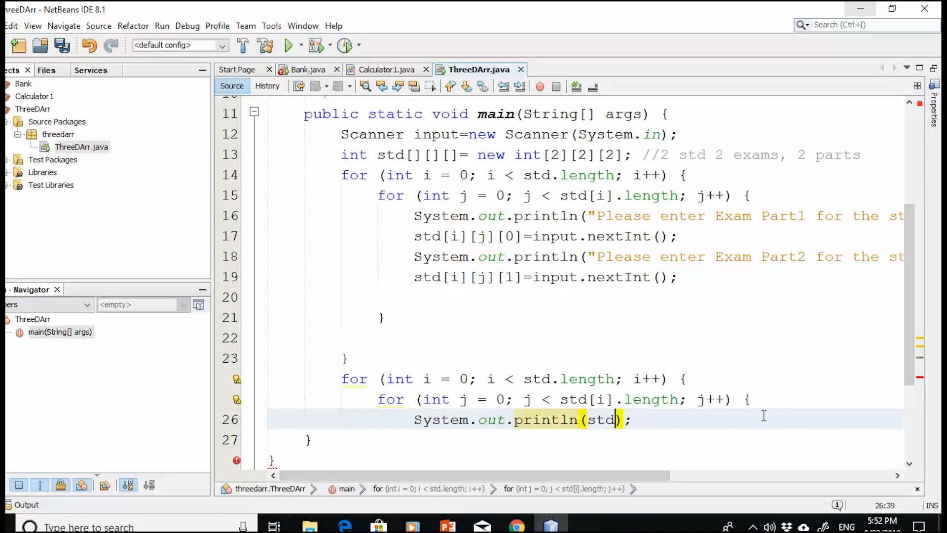
{"action": "type", "text": "[i][j]"}
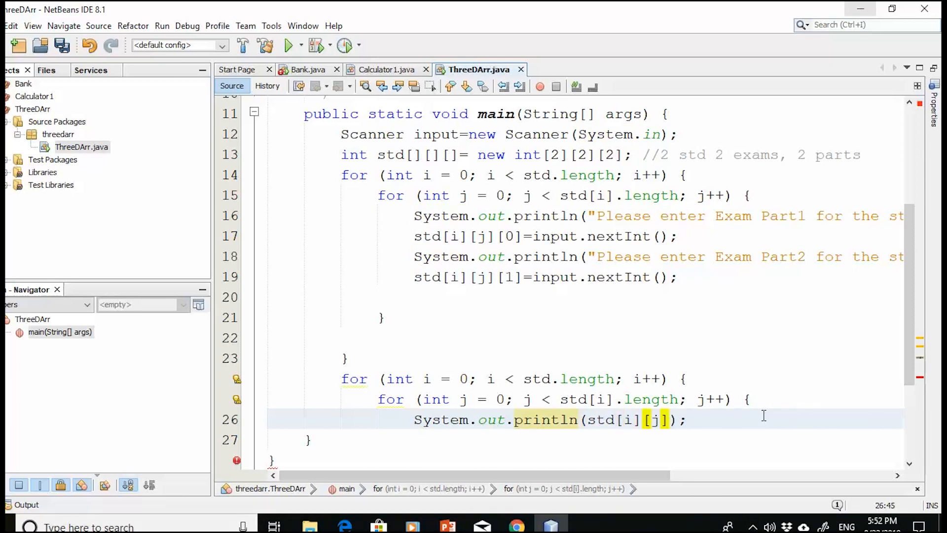
{"action": "type", "text": "k]"}
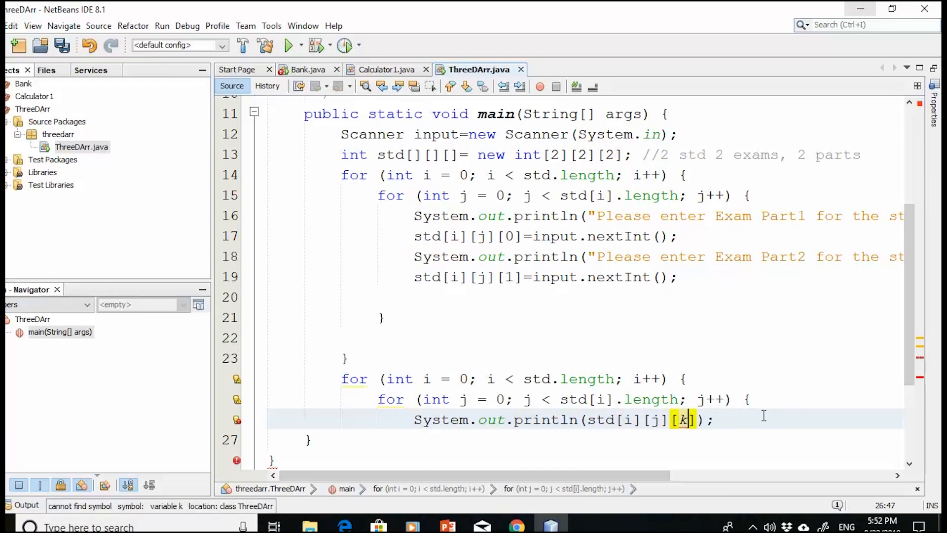
{"action": "type", "text": "for (int k = 0; k < 10; k++) {"}
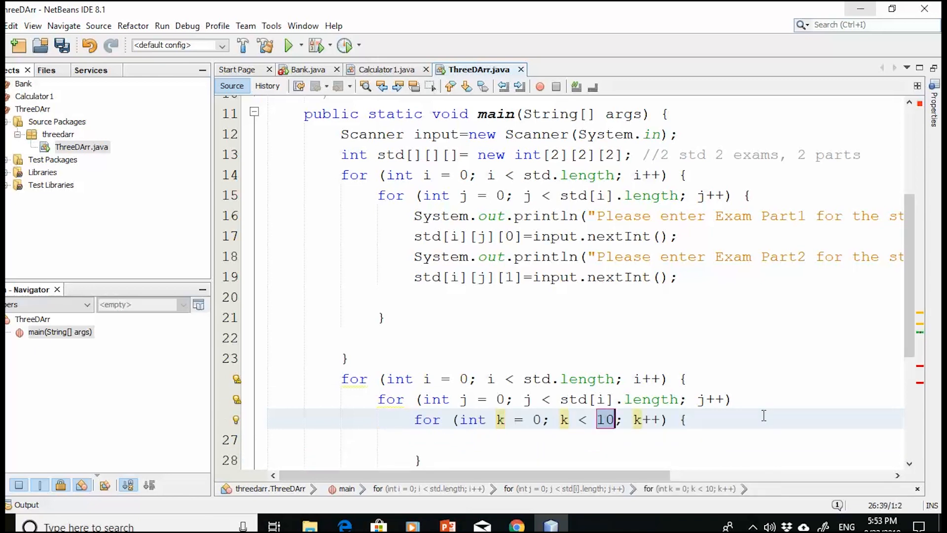
{"action": "type", "text": "std[i]"}
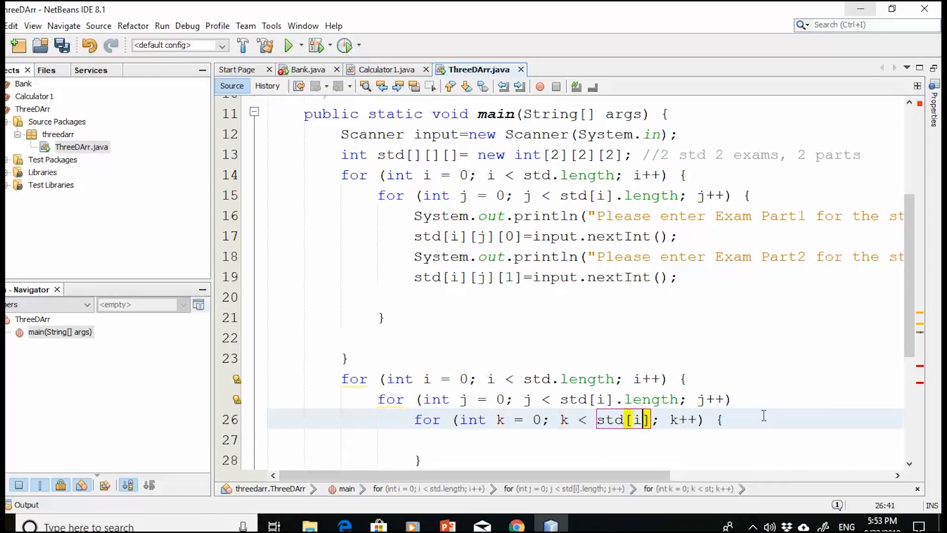
{"action": "type", "text": "[j].length"}
{"action": "left_click", "coordinate": [584, 439]}
{"action": "type", "text": "System.out.println(std[i][j][k]);"}
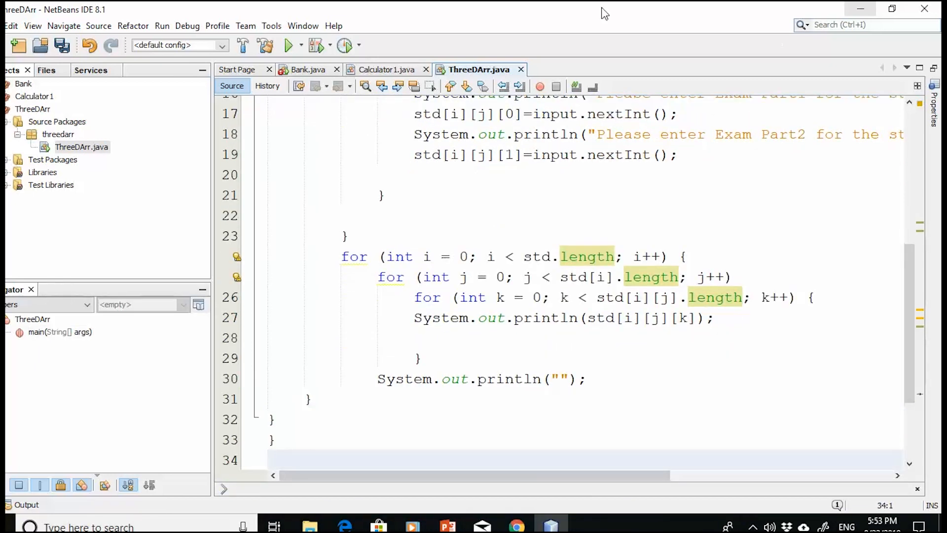
Run ThreeDArr and enter exam part grades 20, 35, 25, 40 in the Output window
{"action": "left_click", "coordinate": [290, 45]}
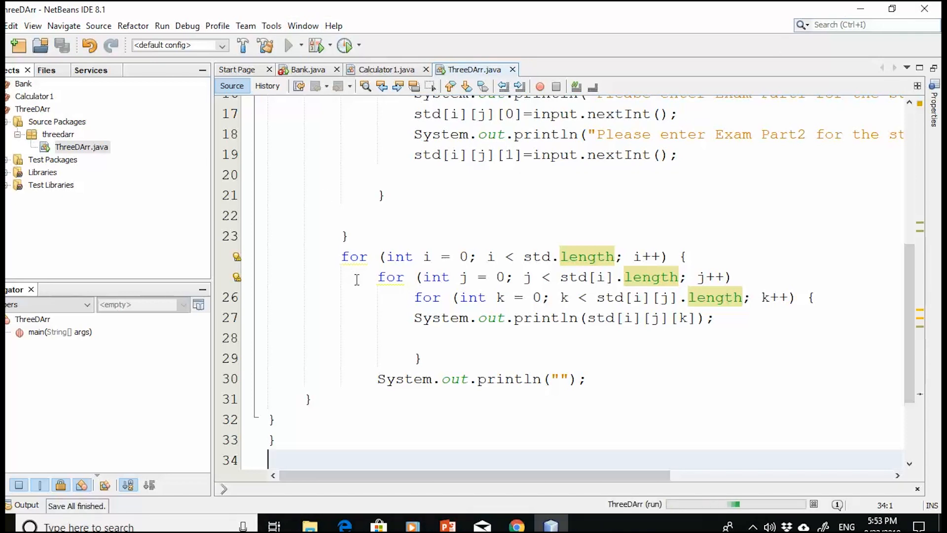
{"action": "left_click", "coordinate": [289, 44]}
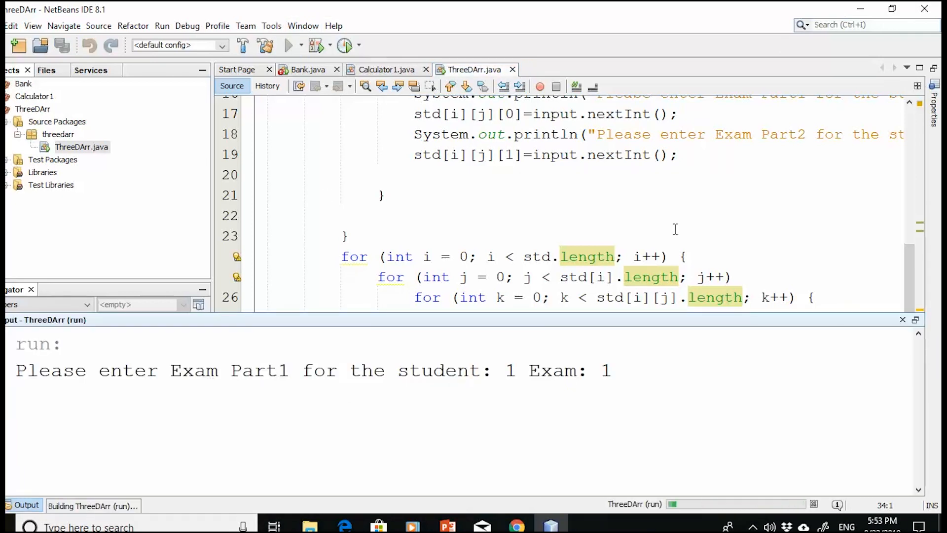
{"action": "mouse_move", "coordinate": [499, 364]}
{"action": "type", "text": "25"}
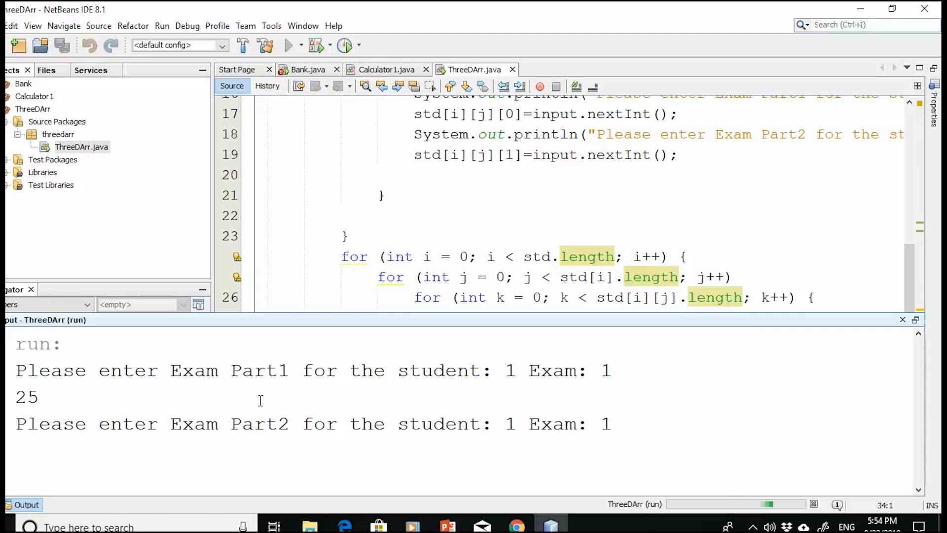
{"action": "type", "text": "20"}
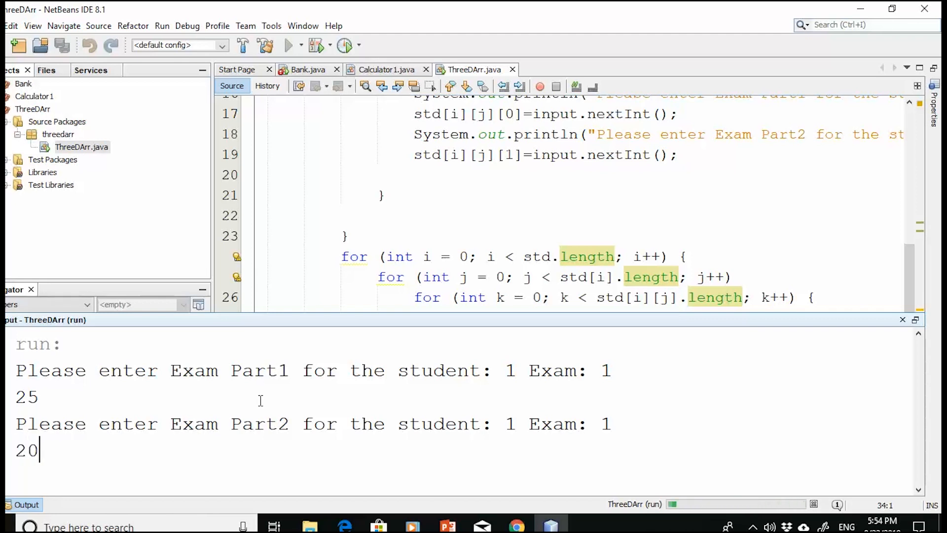
{"action": "key", "text": "Return"}
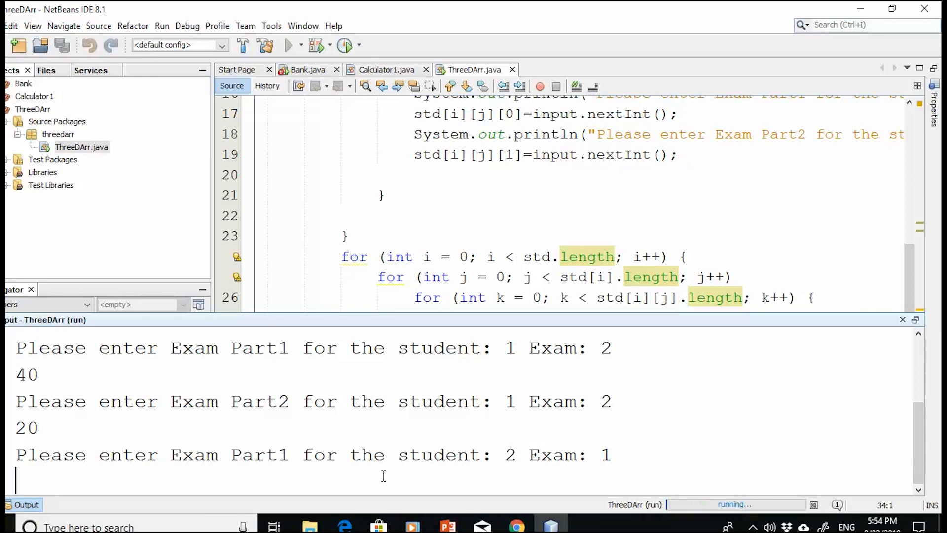
{"action": "type", "text": "35"}
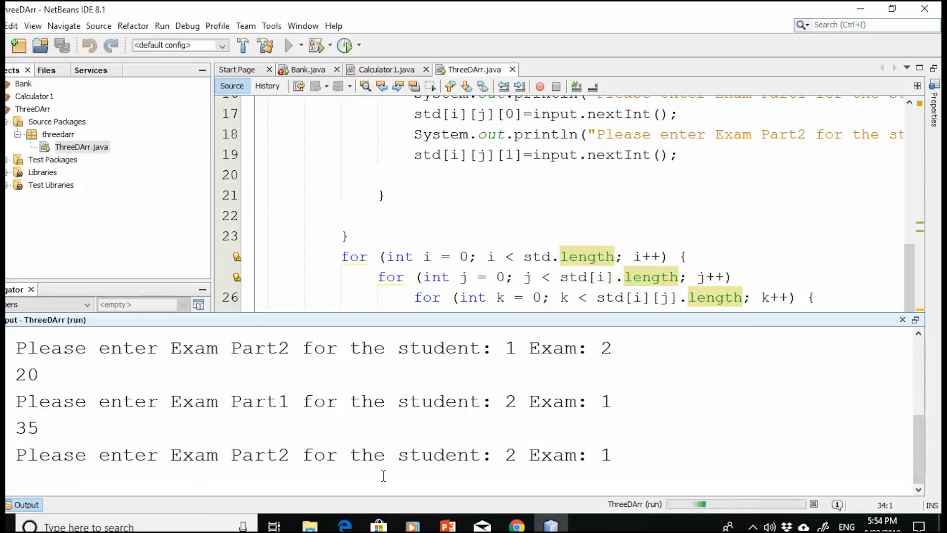
{"action": "type", "text": "25"}
{"action": "type", "text": "50"}
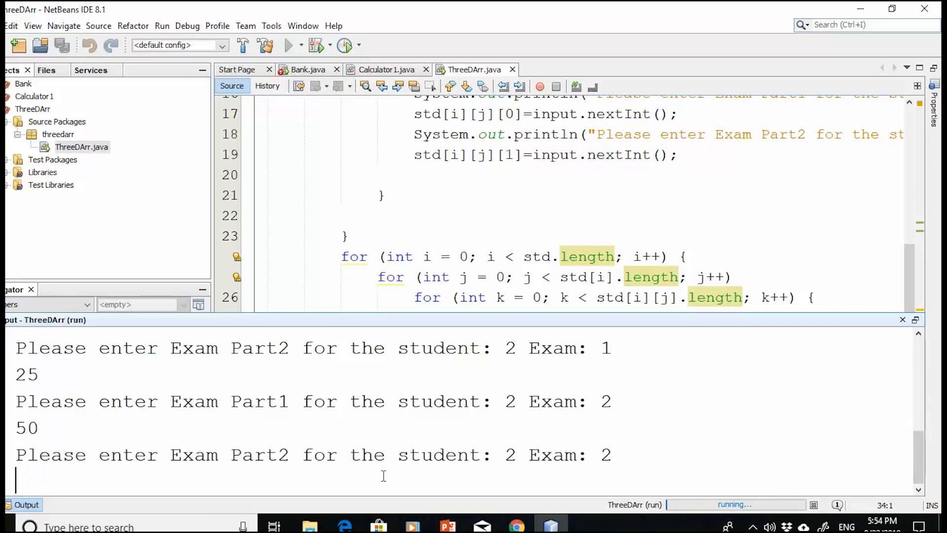
{"action": "type", "text": "40"}
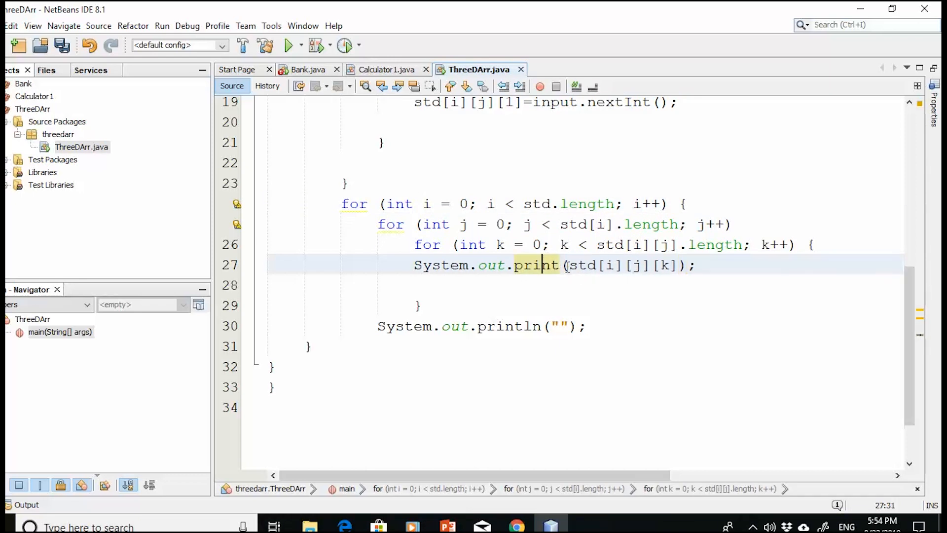
Append +" " to the printed std[i][j][k] value and rerun ThreeDArr
{"action": "type", "text": "+\" \""}
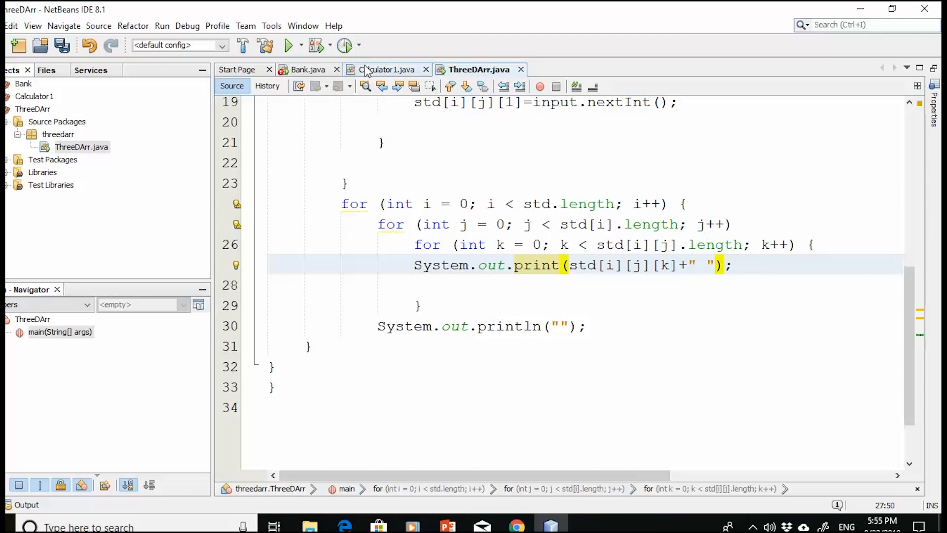
{"action": "left_click", "coordinate": [289, 45]}
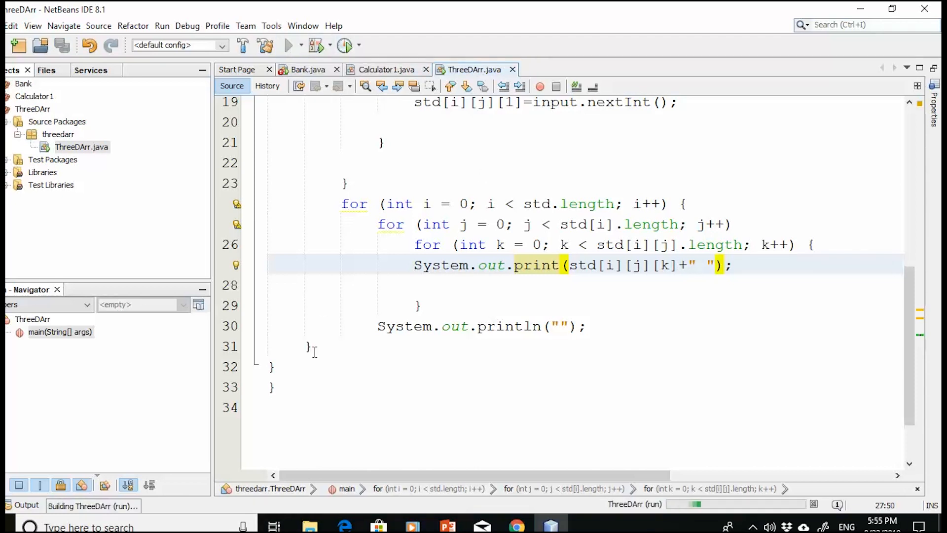
Enter the remaining grades and review the printed rows 10 15 20 32 and 33 40 50 44
{"action": "type", "text": "1"}
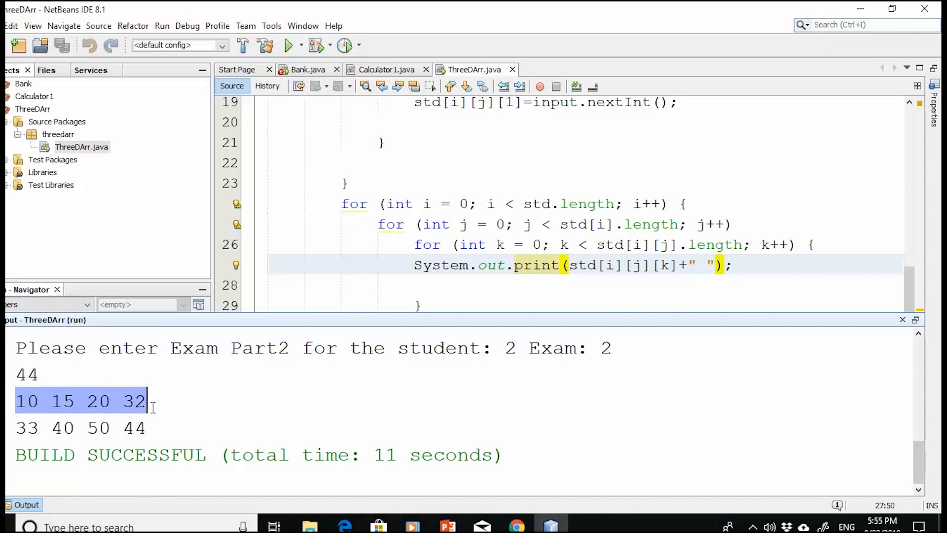
{"action": "mouse_move", "coordinate": [131, 423]}
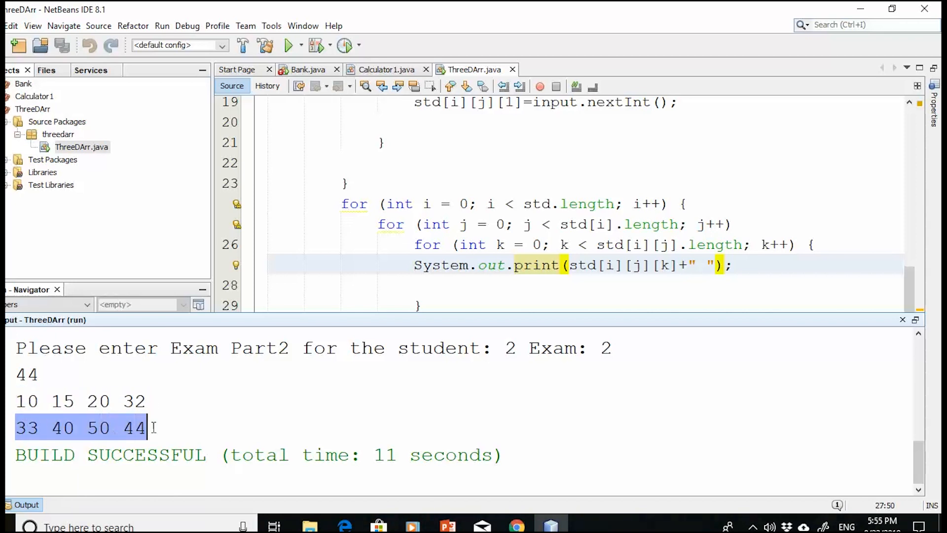
{"action": "left_click", "coordinate": [20, 400]}
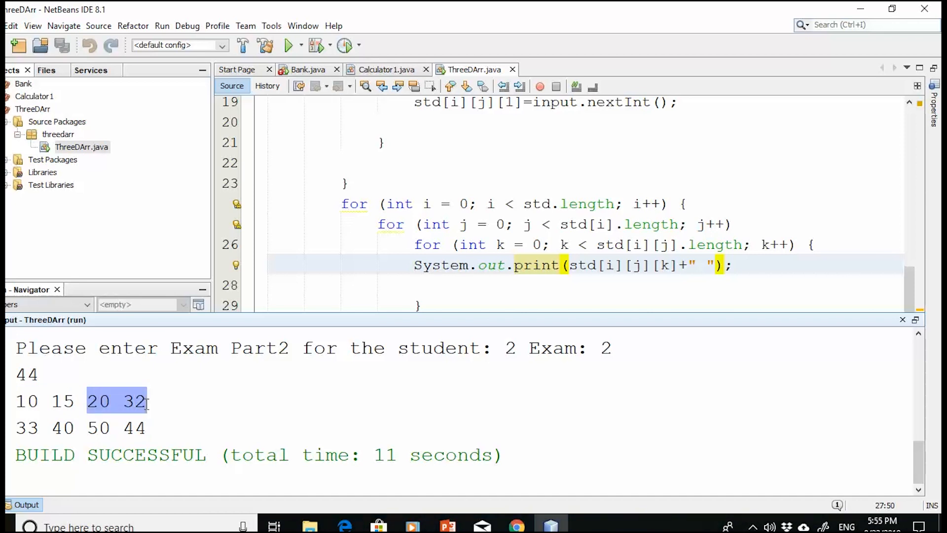
{"action": "left_click", "coordinate": [83, 427]}
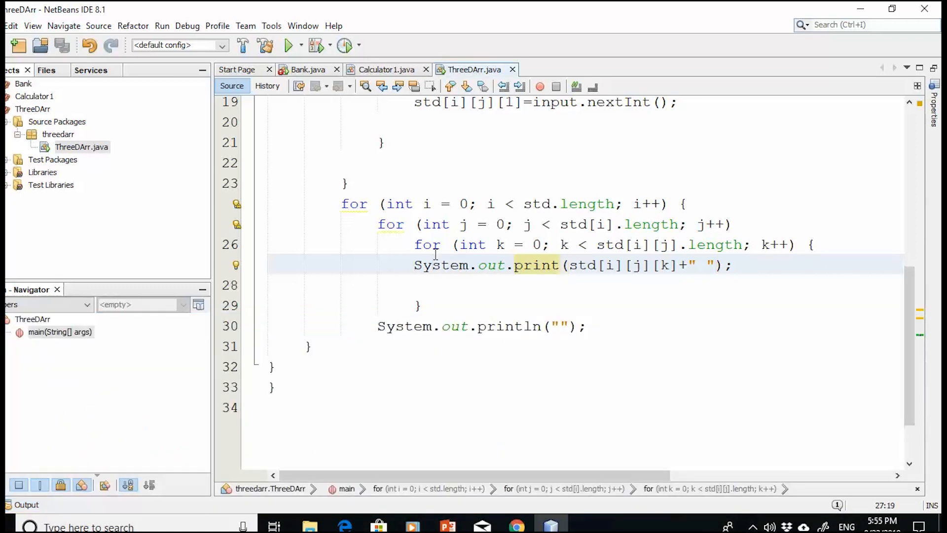
{"action": "scroll", "scroll_direction": "up", "scroll_amount": 3}
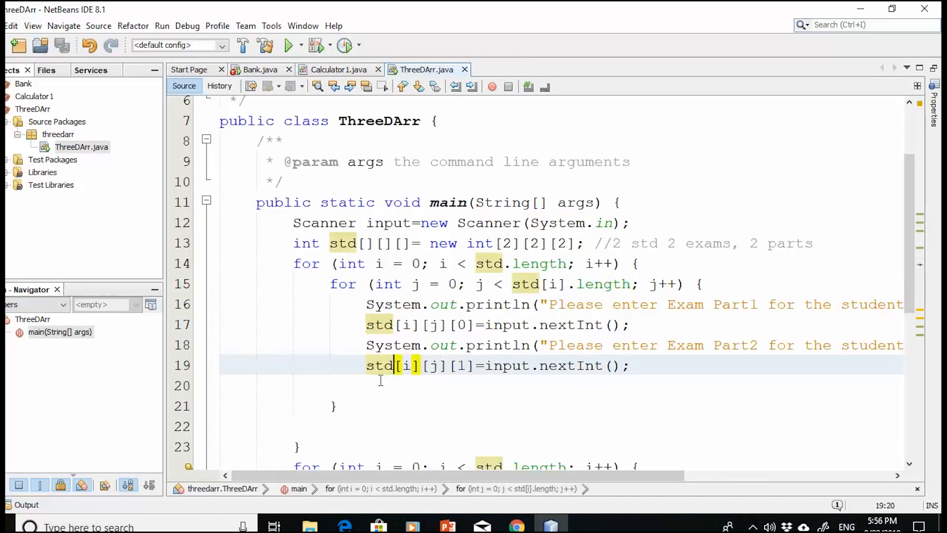
{"action": "left_click", "coordinate": [368, 385]}
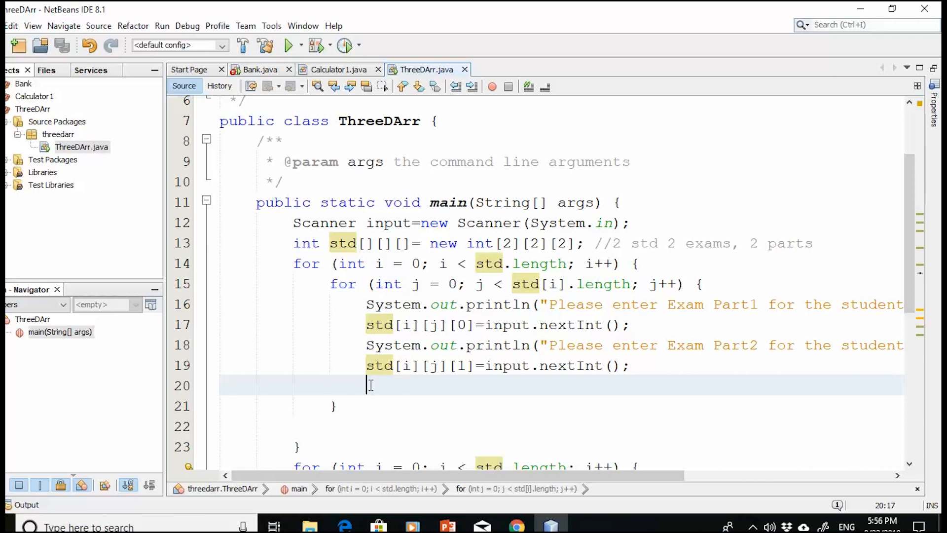
{"action": "mouse_move", "coordinate": [437, 424]}
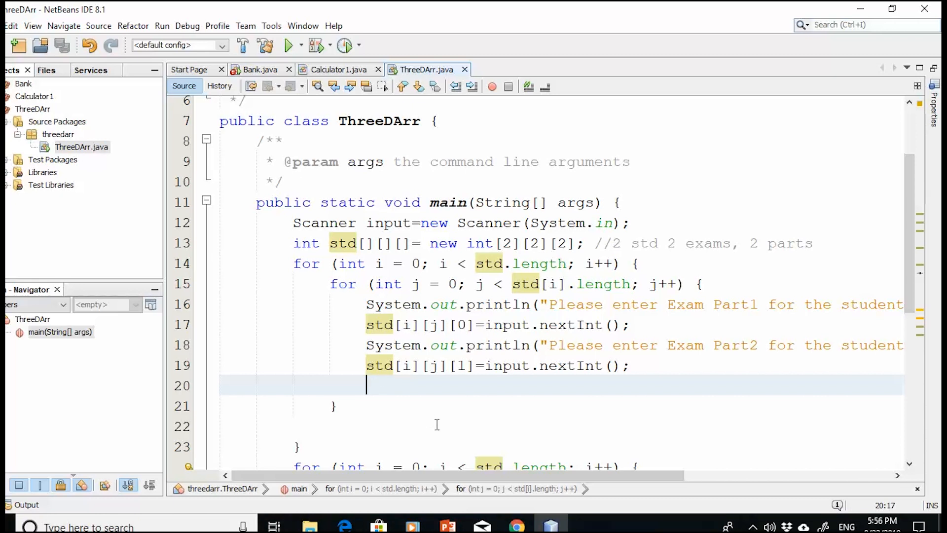
{"action": "scroll", "scroll_direction": "down", "scroll_amount": 3}
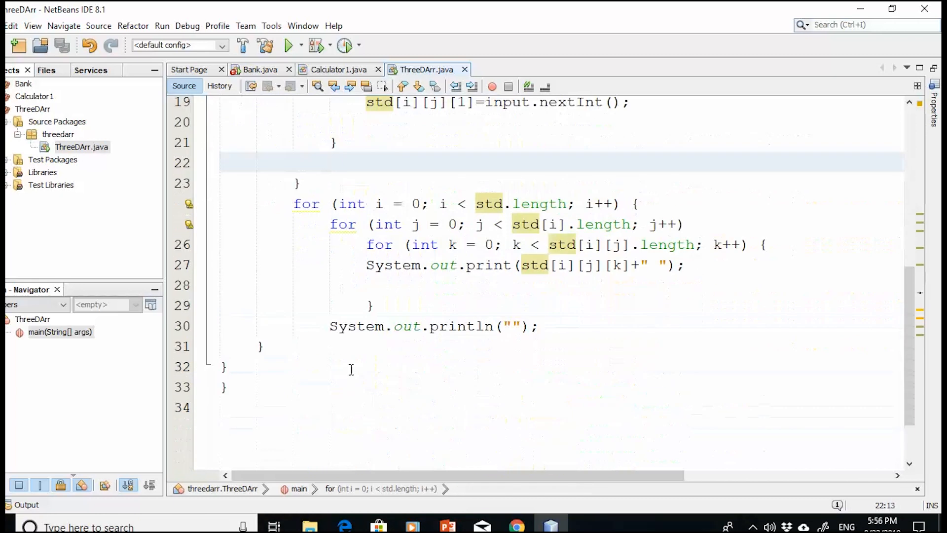